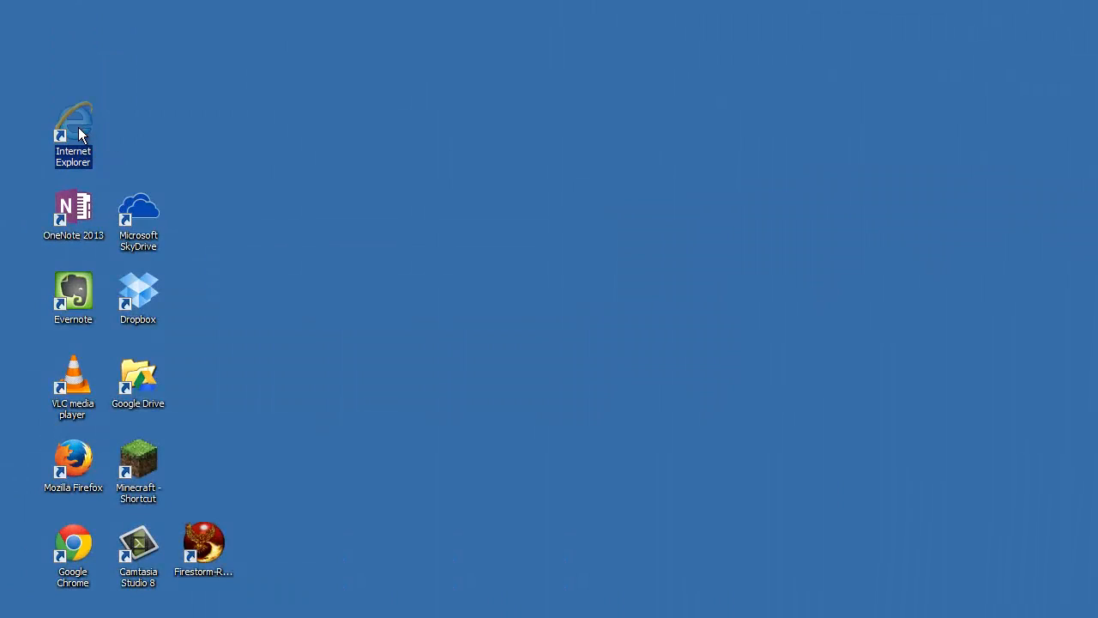
double_click(73, 128)
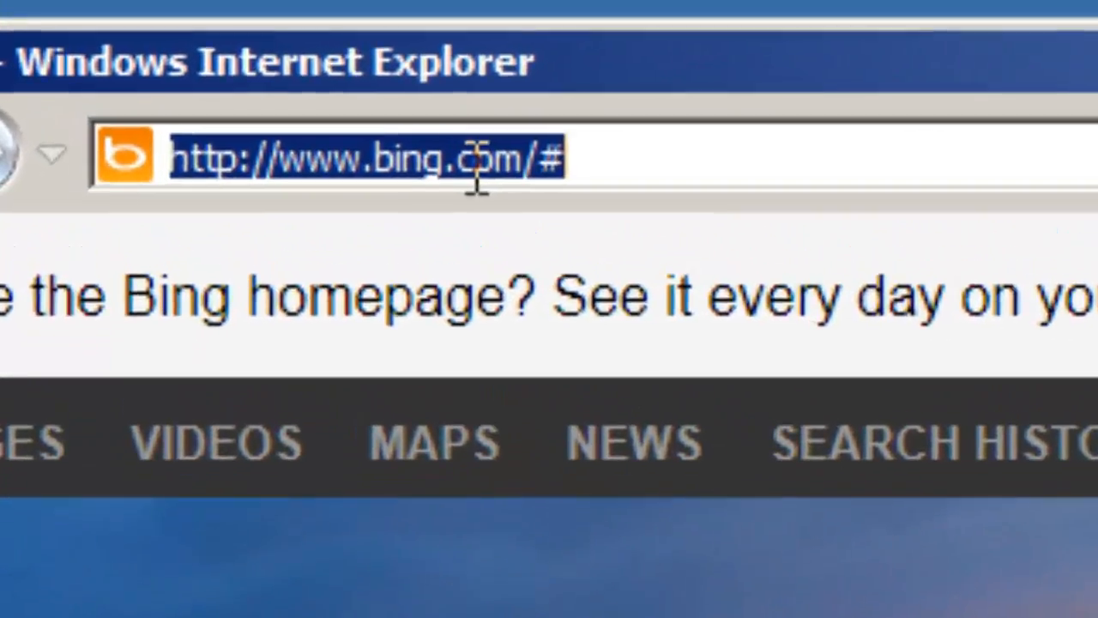
text(www.n)
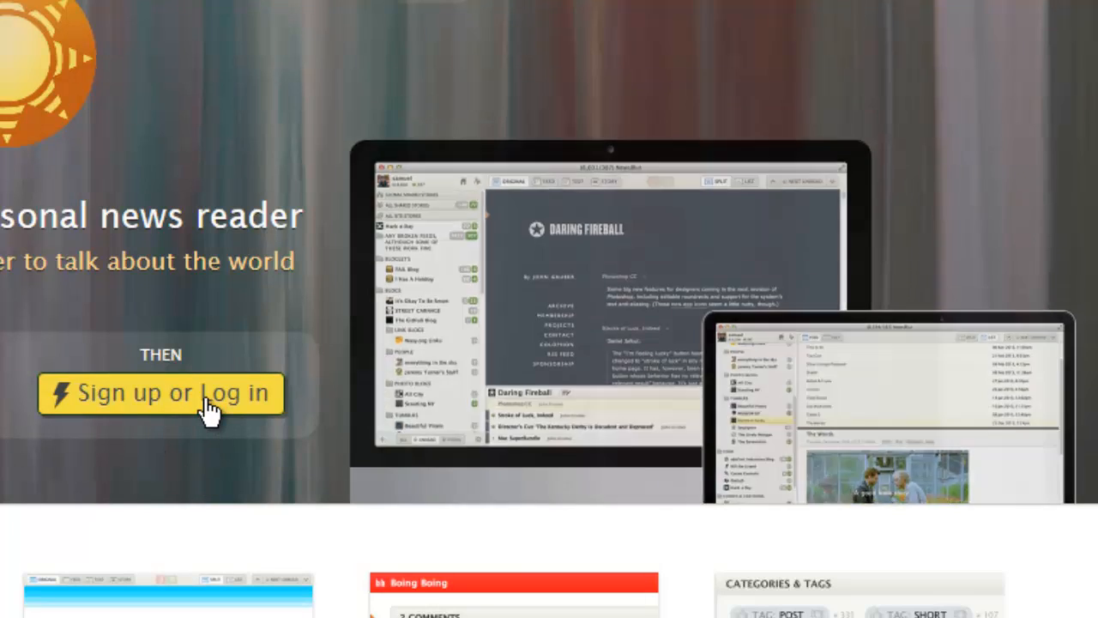
Enter username 'MrJoyner' and a password in the NewsBlur sign-up form
click(160, 393)
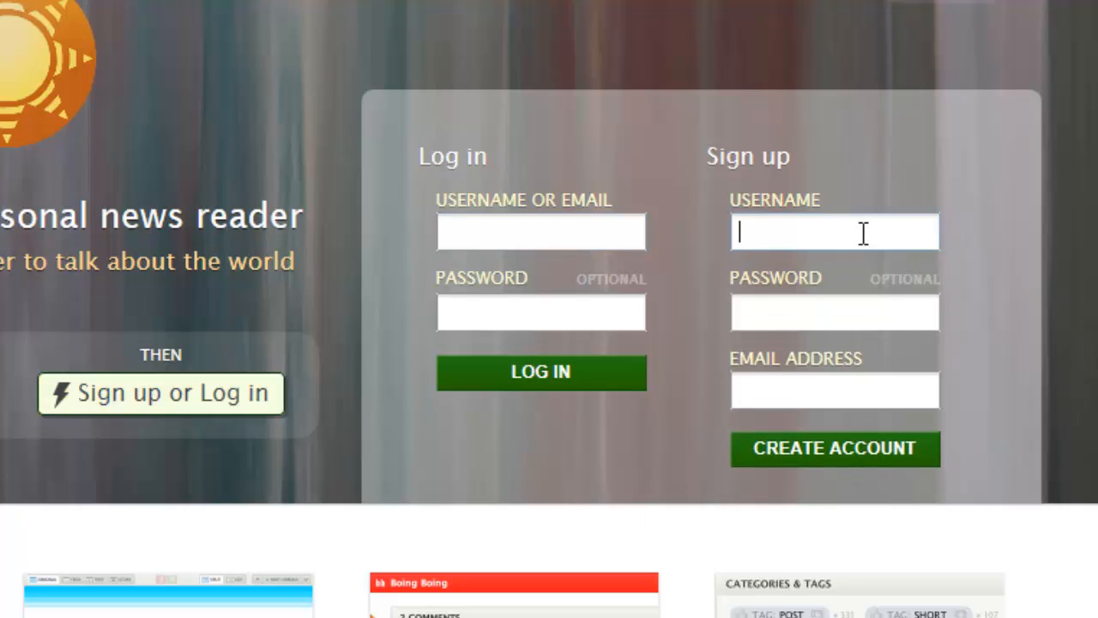
text(M)
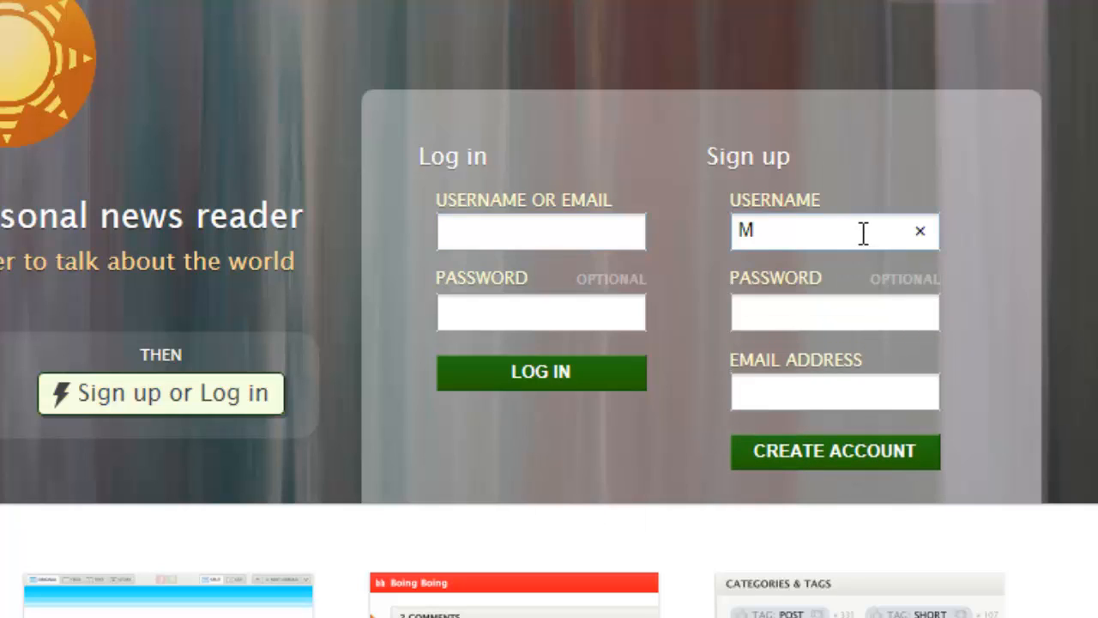
text(rJoyner)
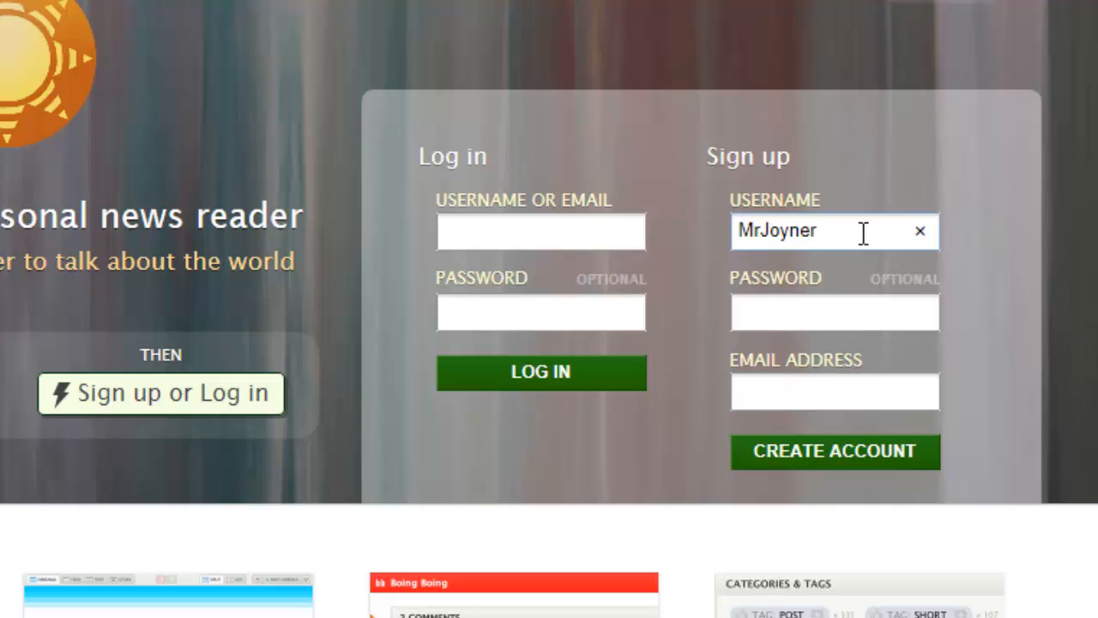
click(835, 312)
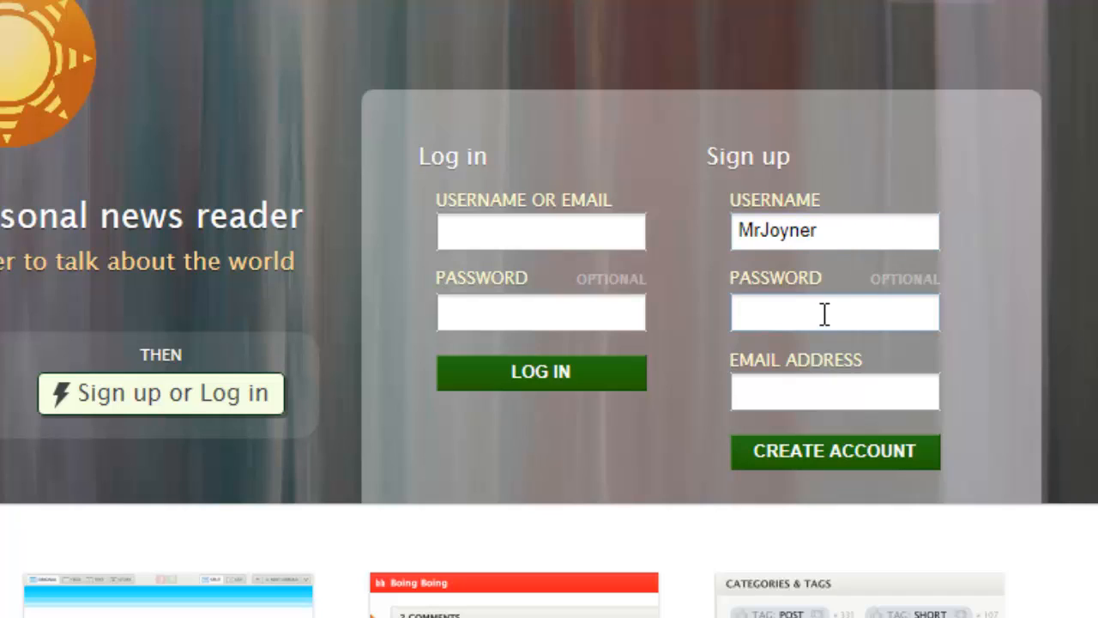
text(••••)
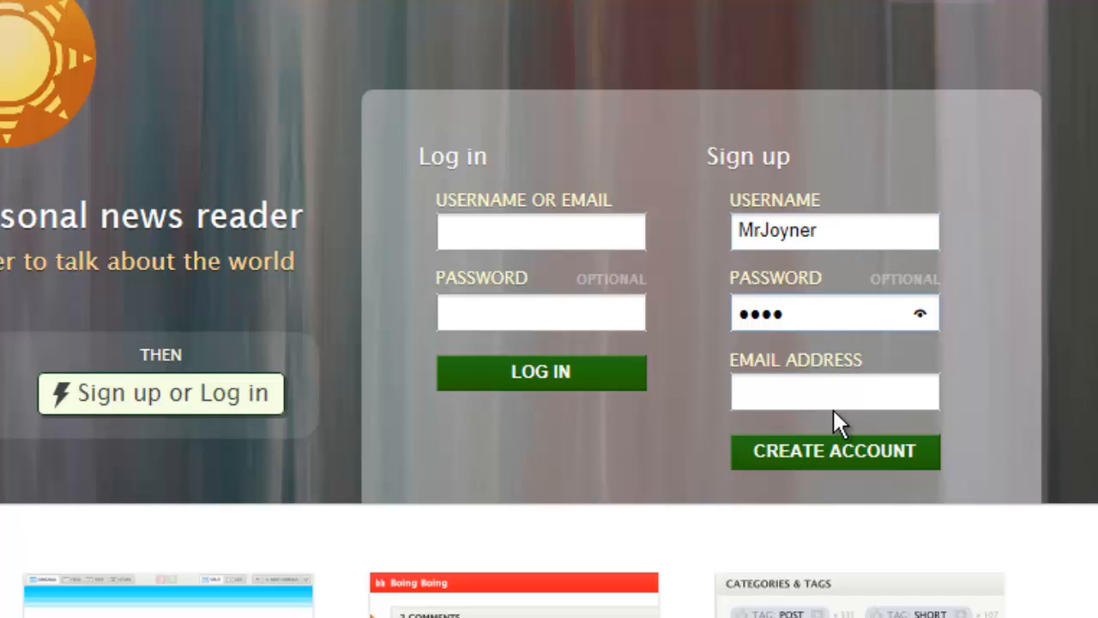
click(835, 391)
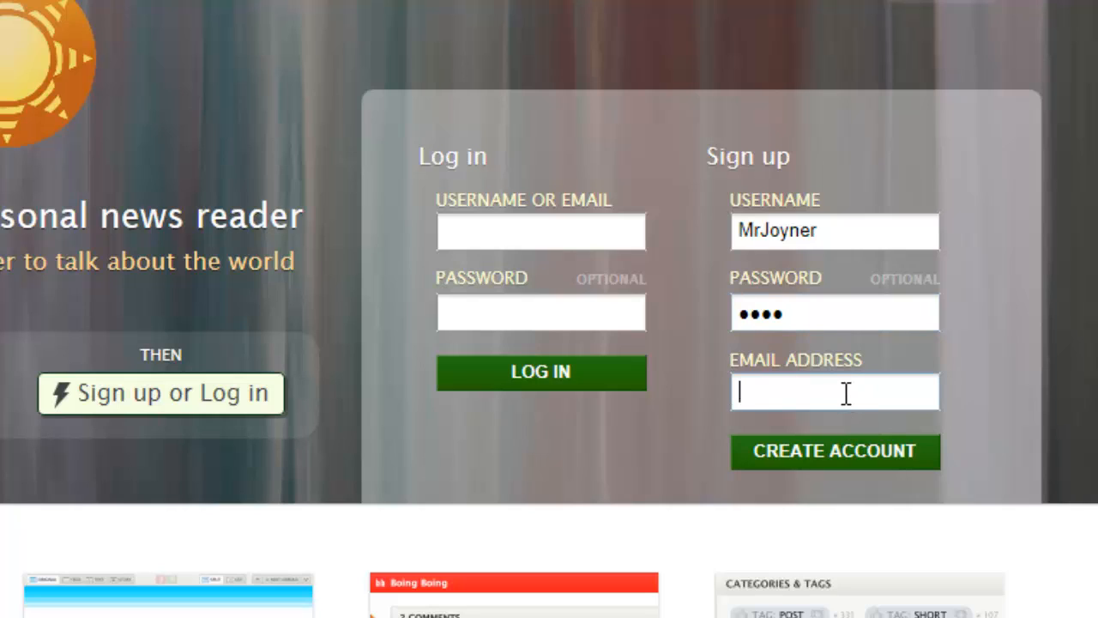
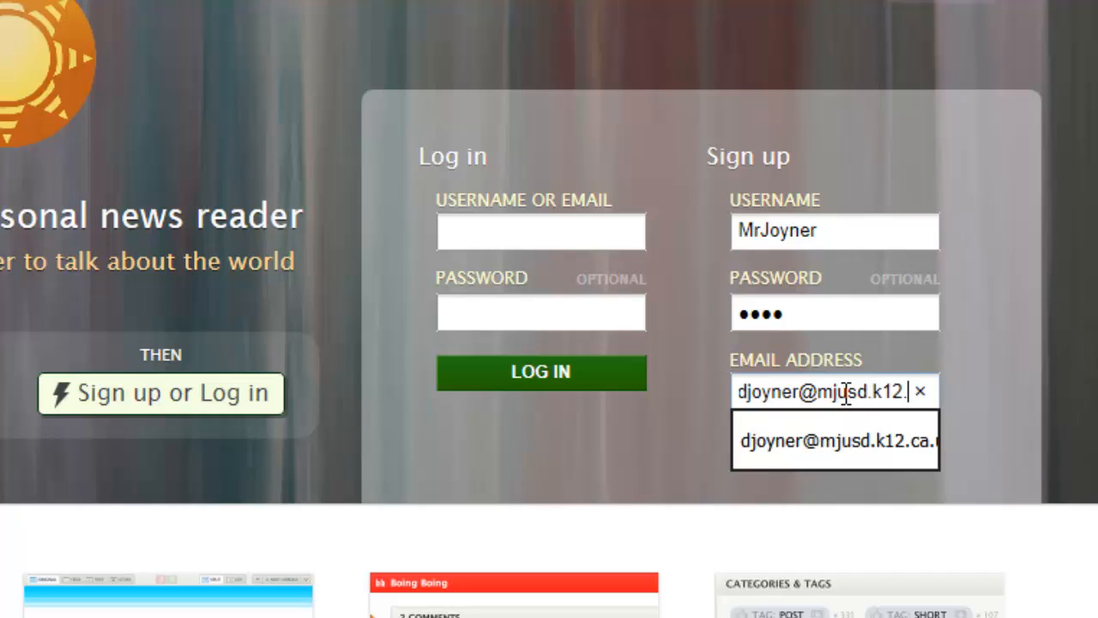
click(835, 440)
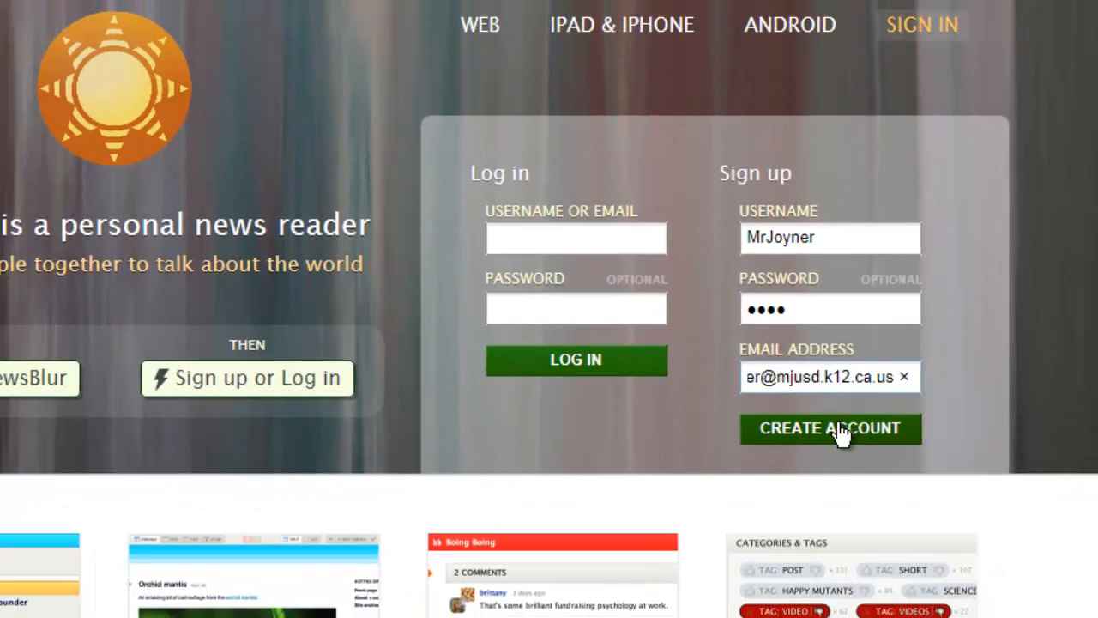
click(830, 429)
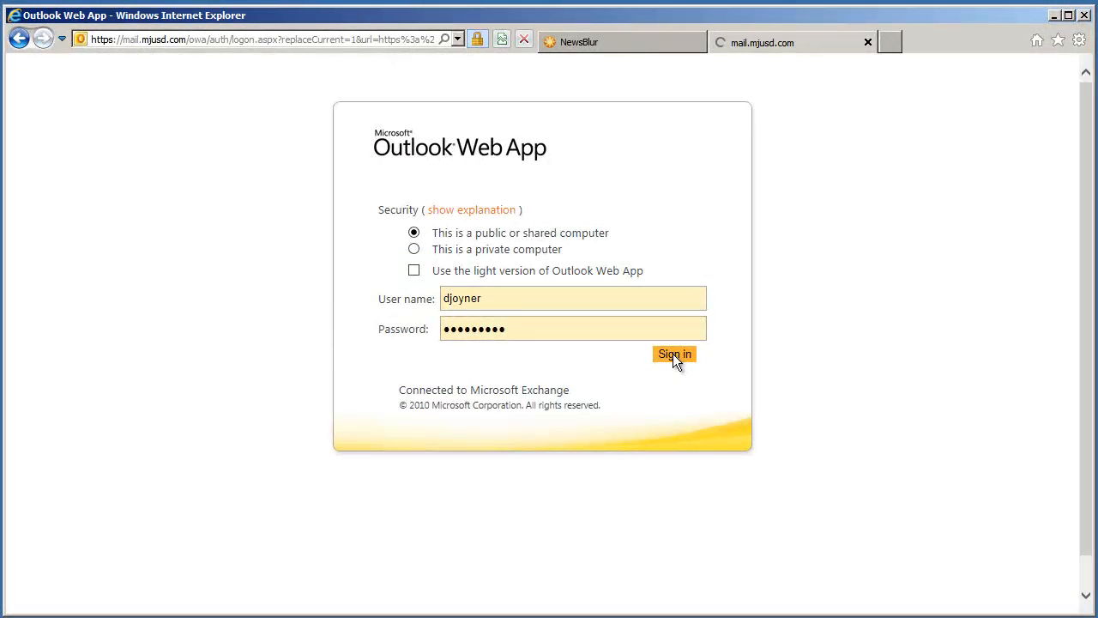
Sign in to Outlook Web App and read the Welcome to NewsBlur email with content unblocked
click(675, 354)
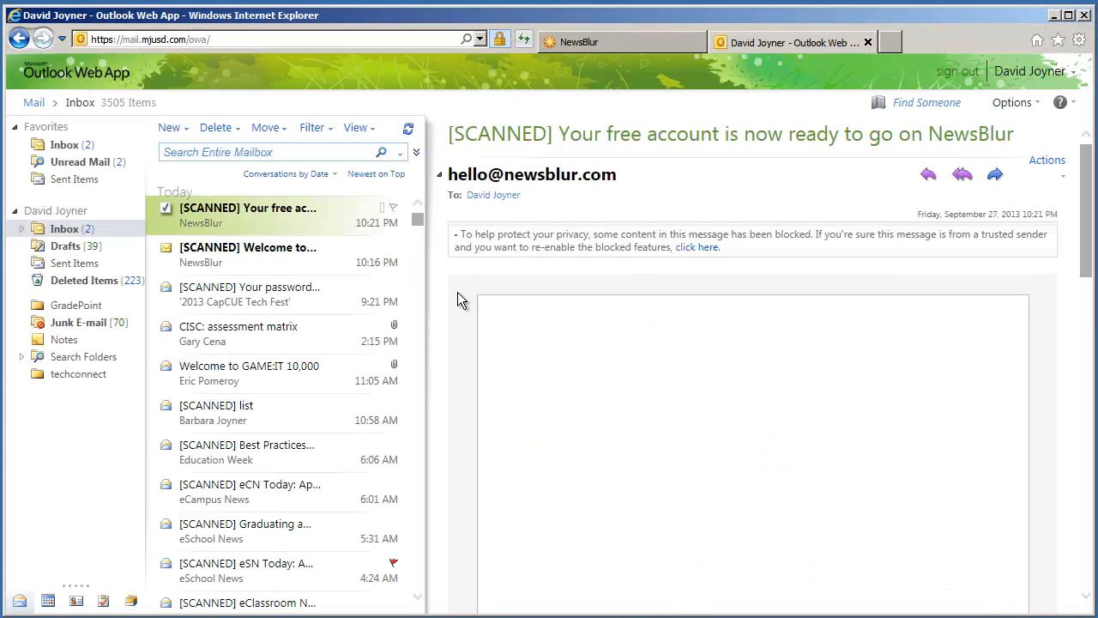
click(249, 254)
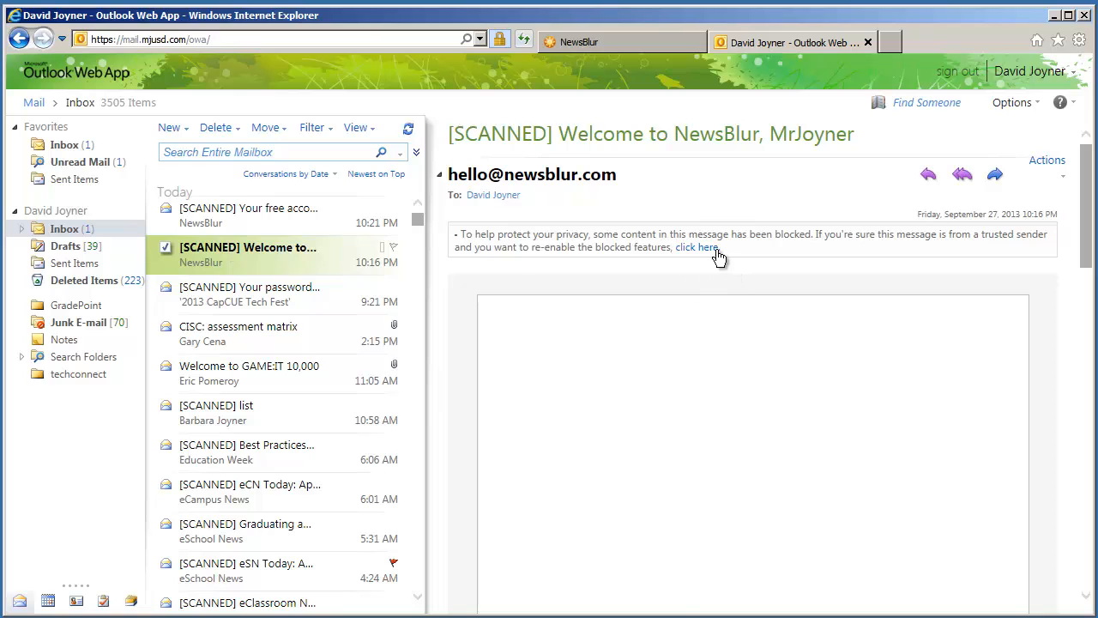
click(696, 247)
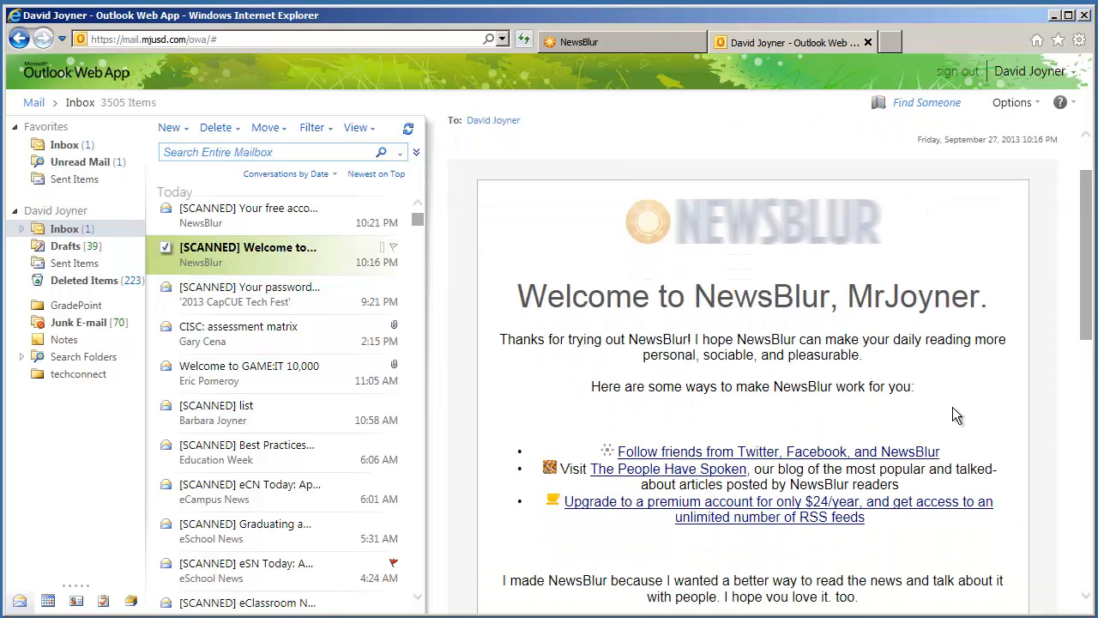
scroll(down, 3)
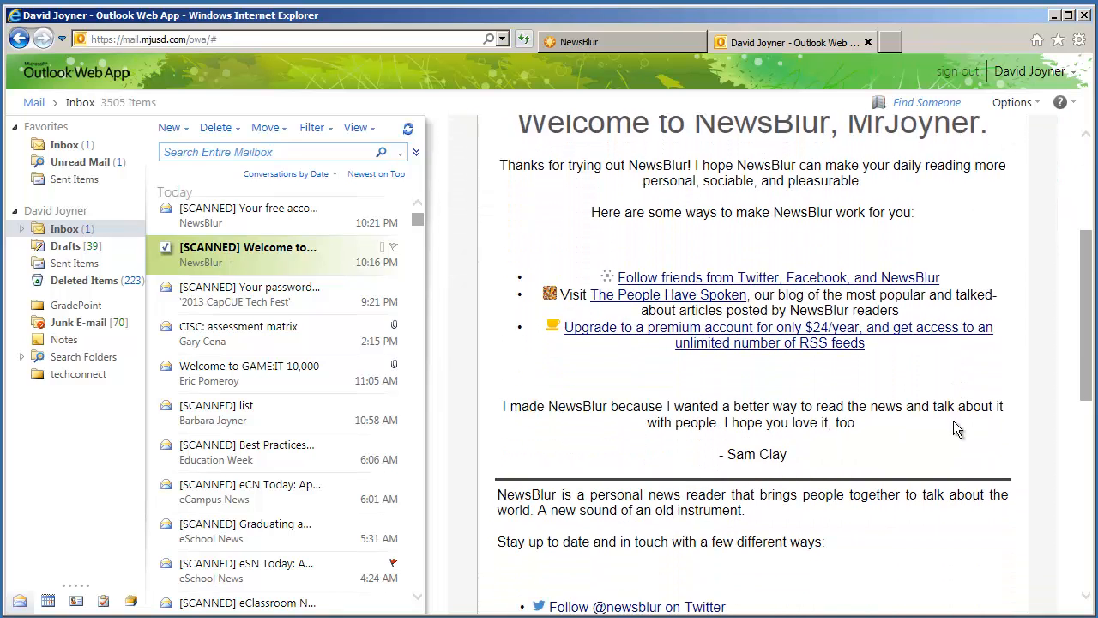
Read the 'free account is ready' email with its blocked content shown
click(249, 215)
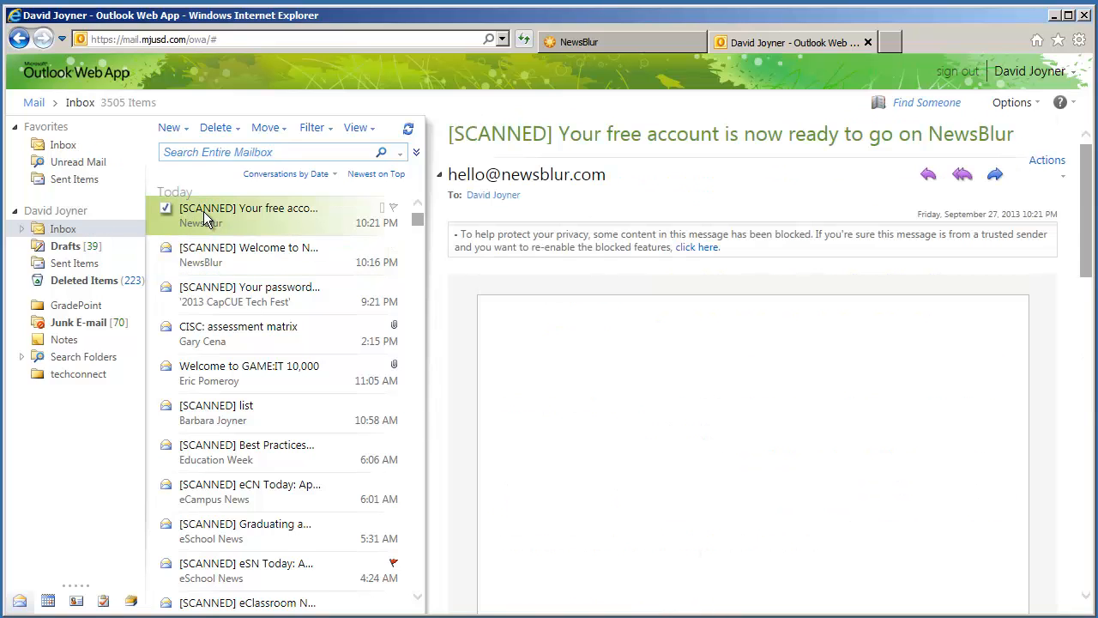
click(697, 247)
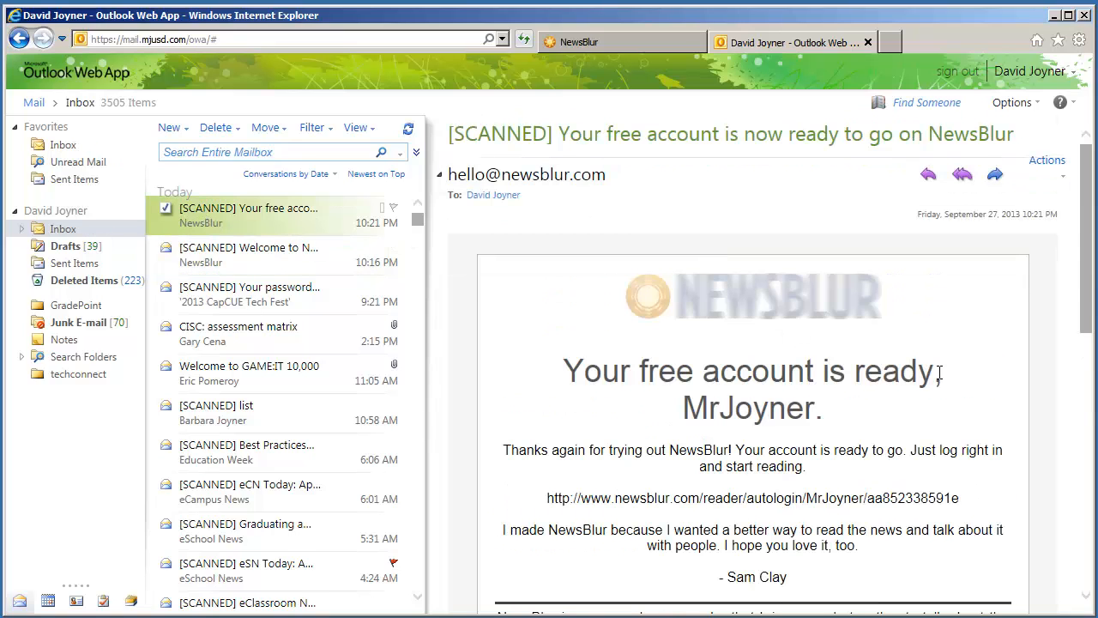
scroll(down, 3)
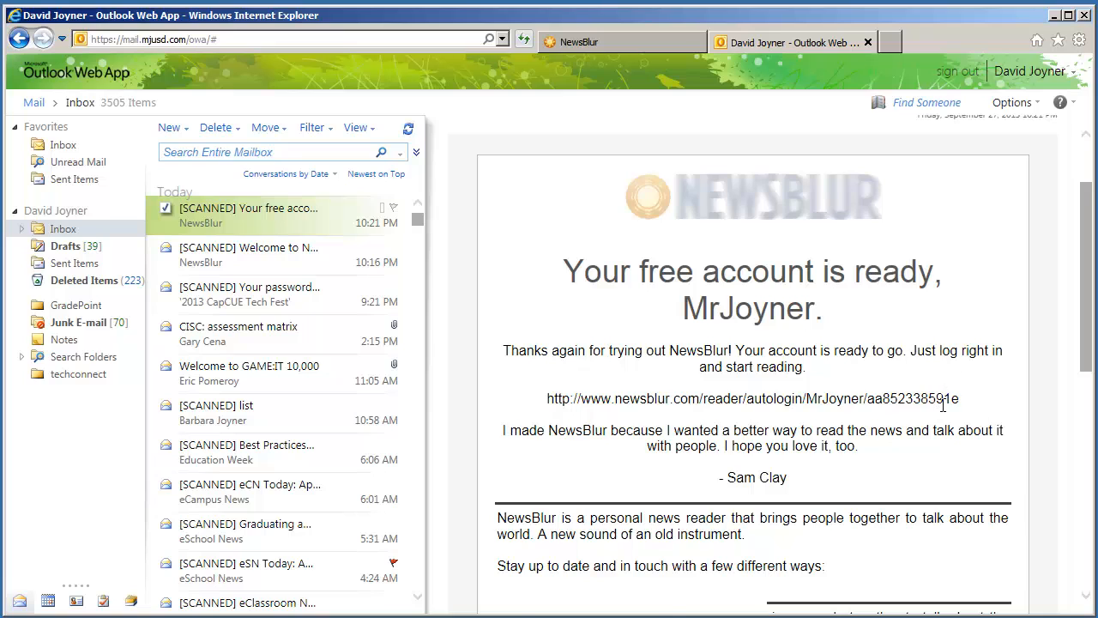
scroll(down, 3)
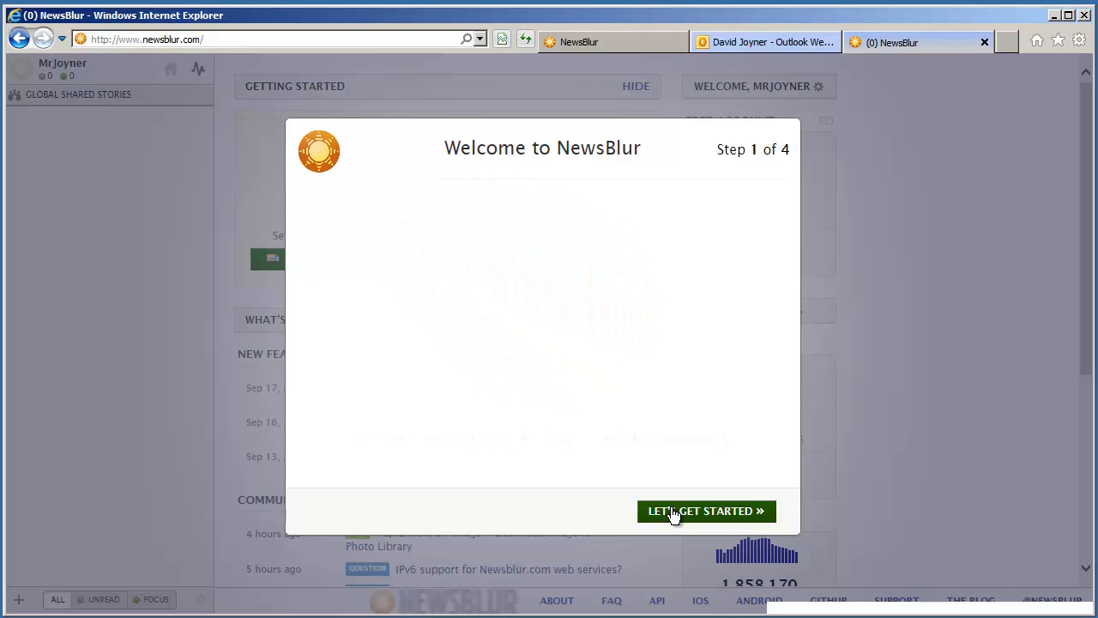
Step through the four-step welcome tour, skipping social friends, and finish with All Done
click(705, 511)
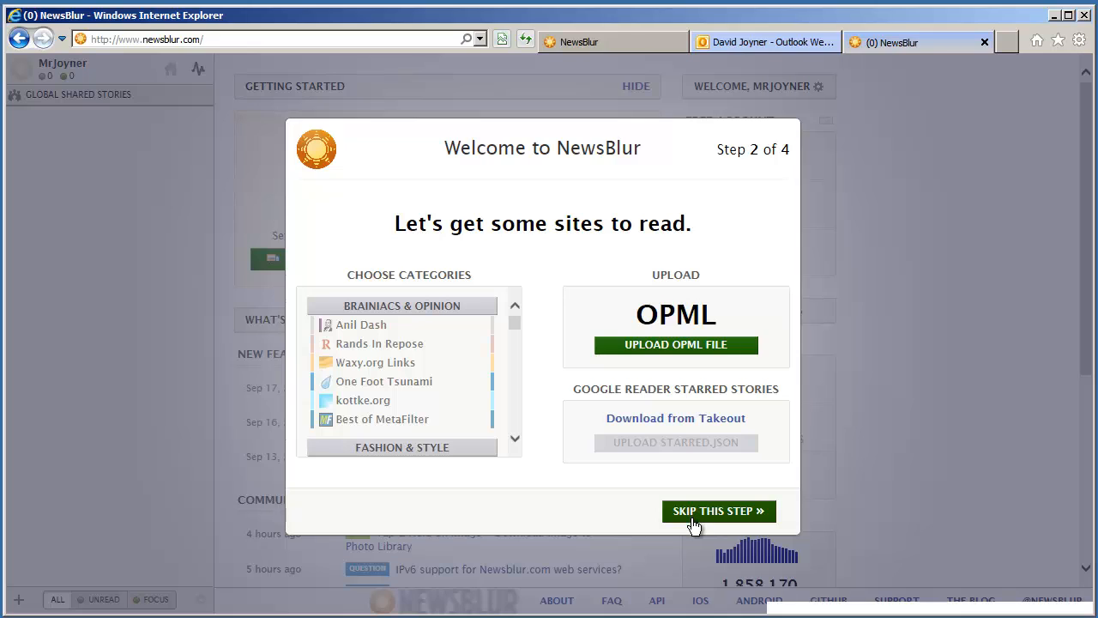
click(718, 510)
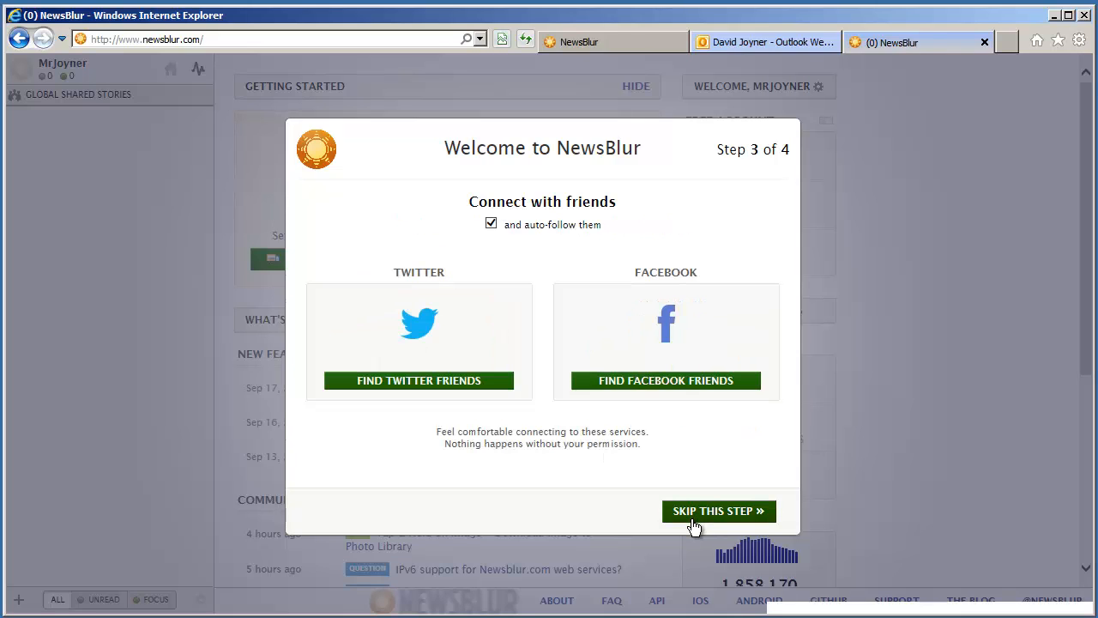
click(718, 510)
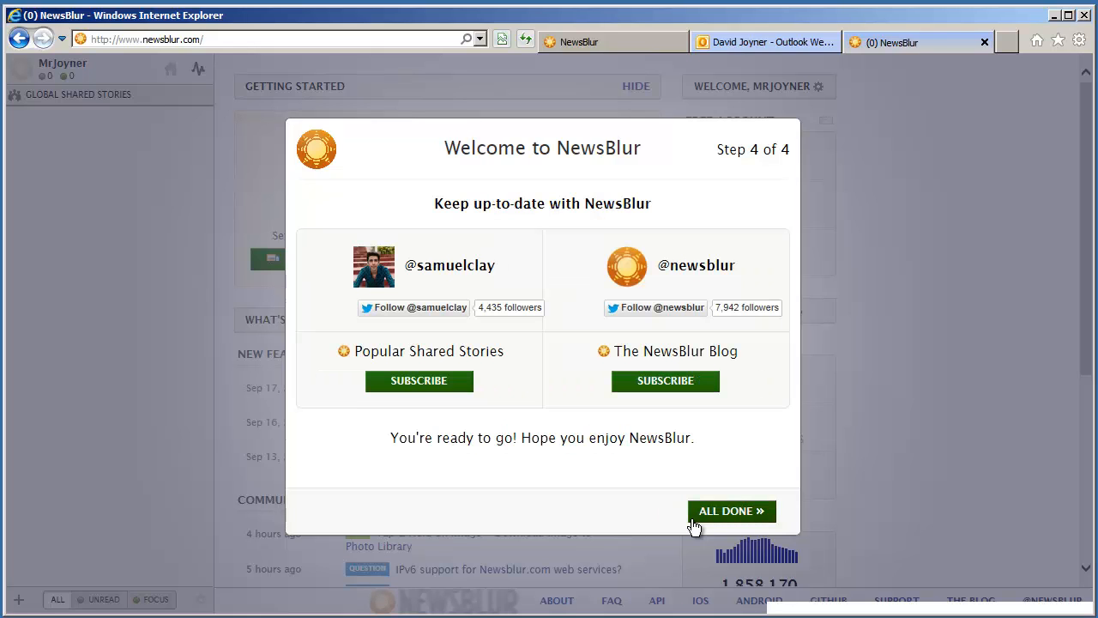
mouse_move(706, 523)
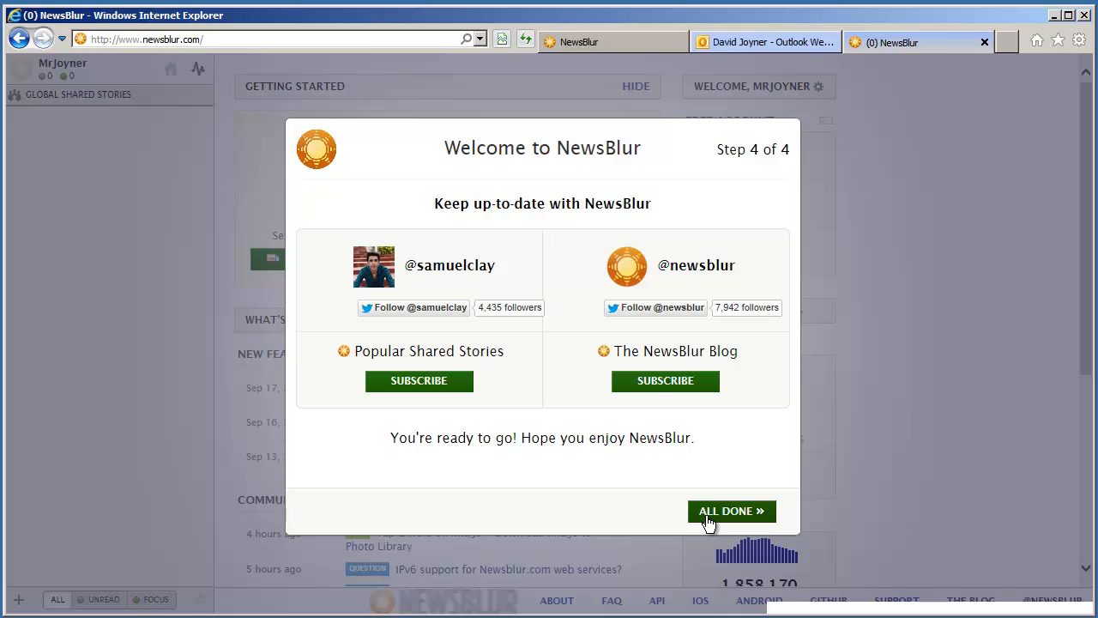
click(730, 511)
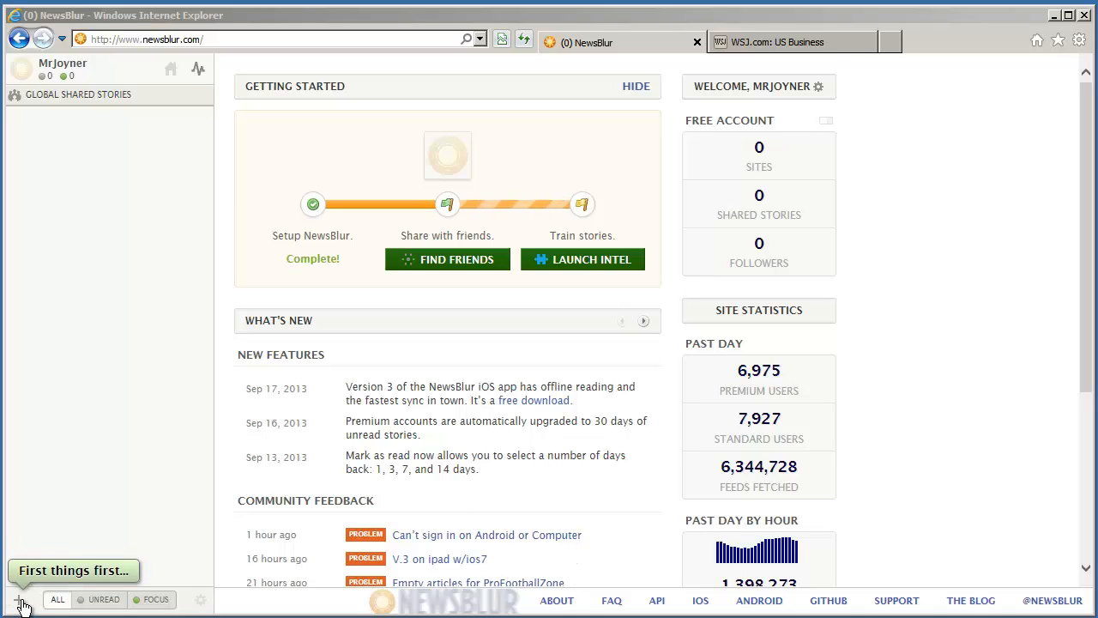
Add the Bloomberg Business site by searching 'bloomberg business'
click(18, 599)
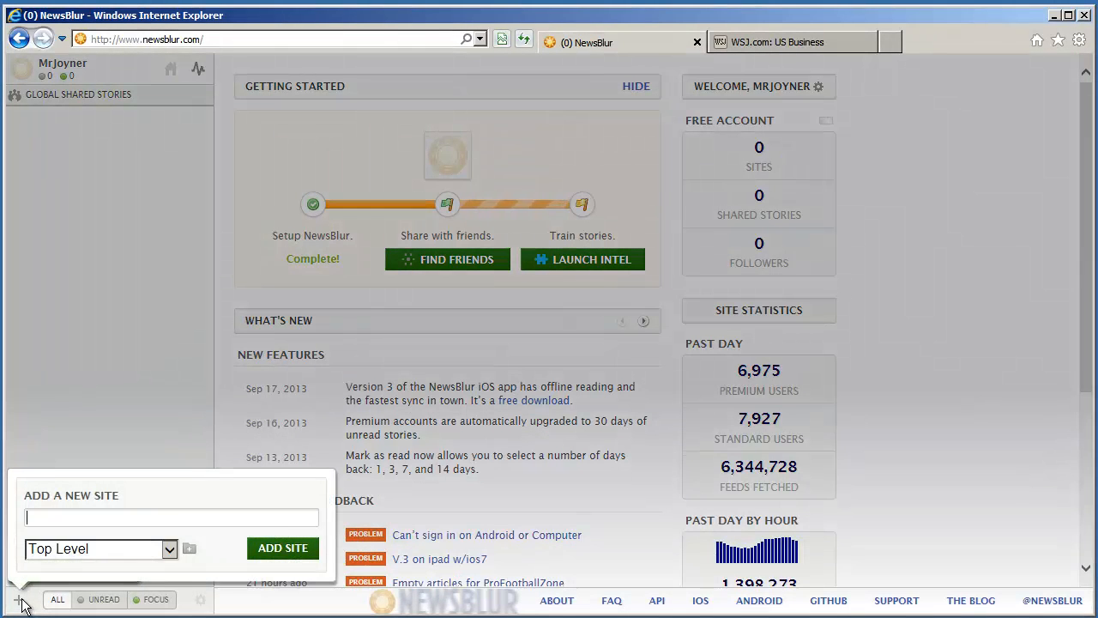
text(bloomberg b)
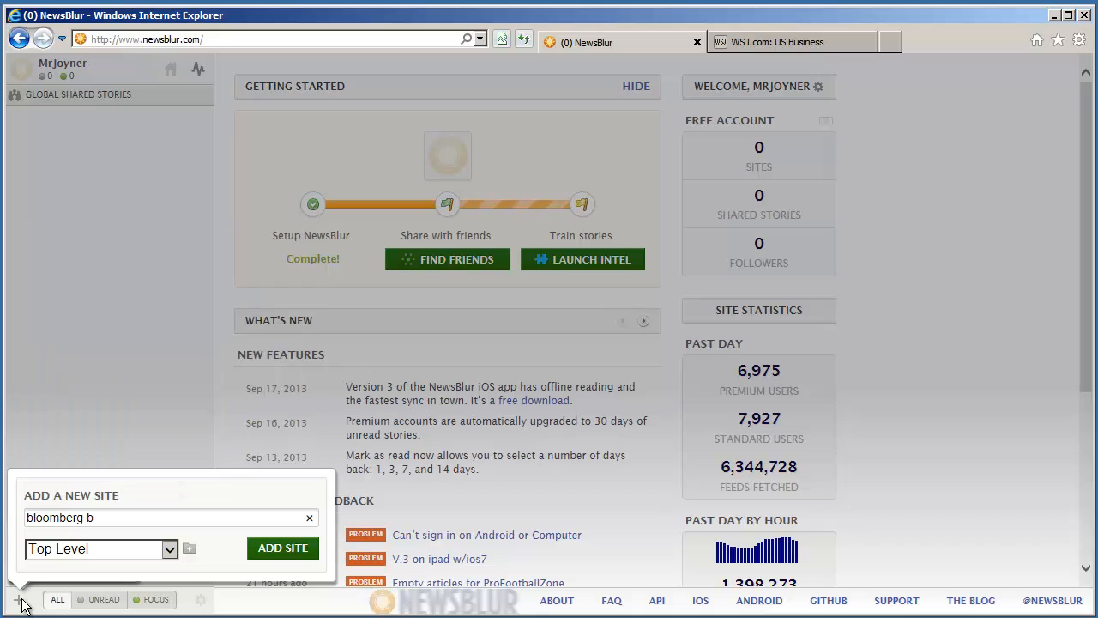
text(usiness)
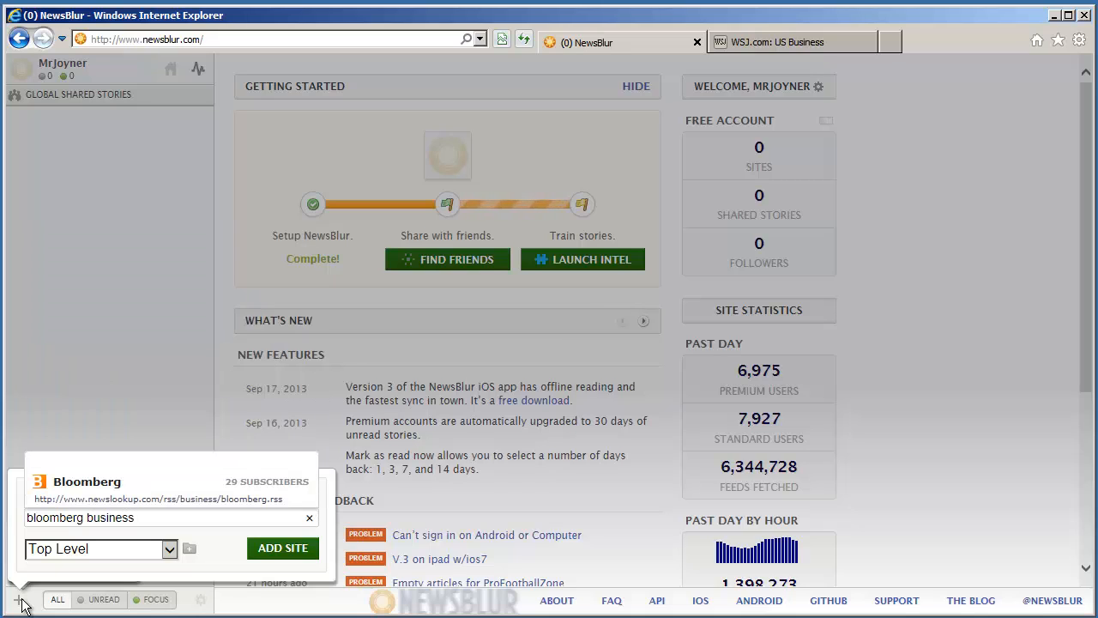
mouse_move(81, 609)
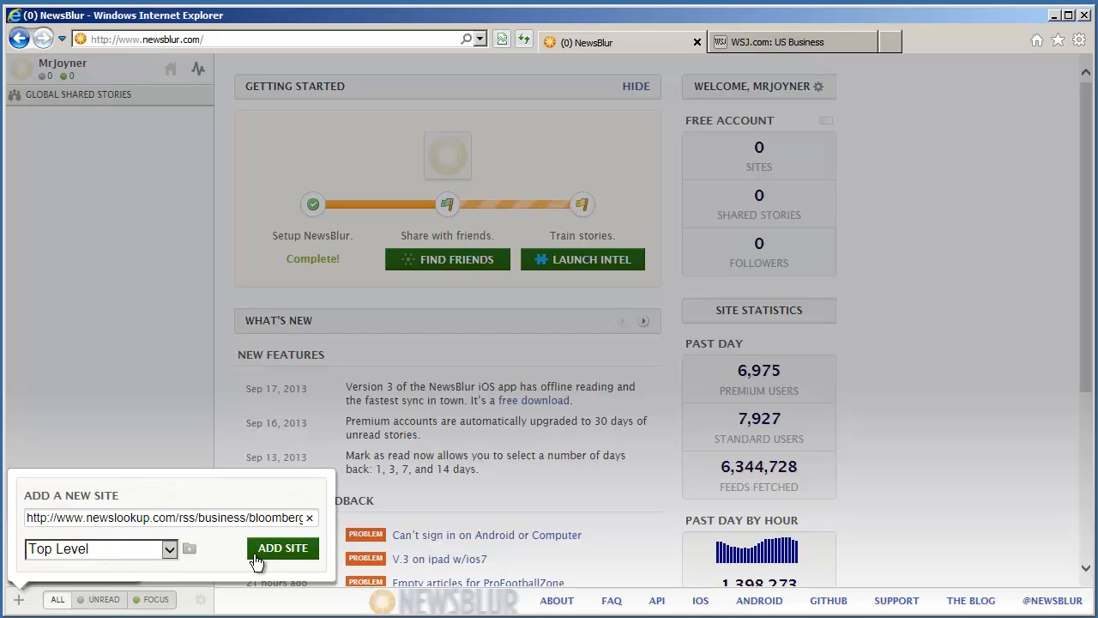
click(282, 547)
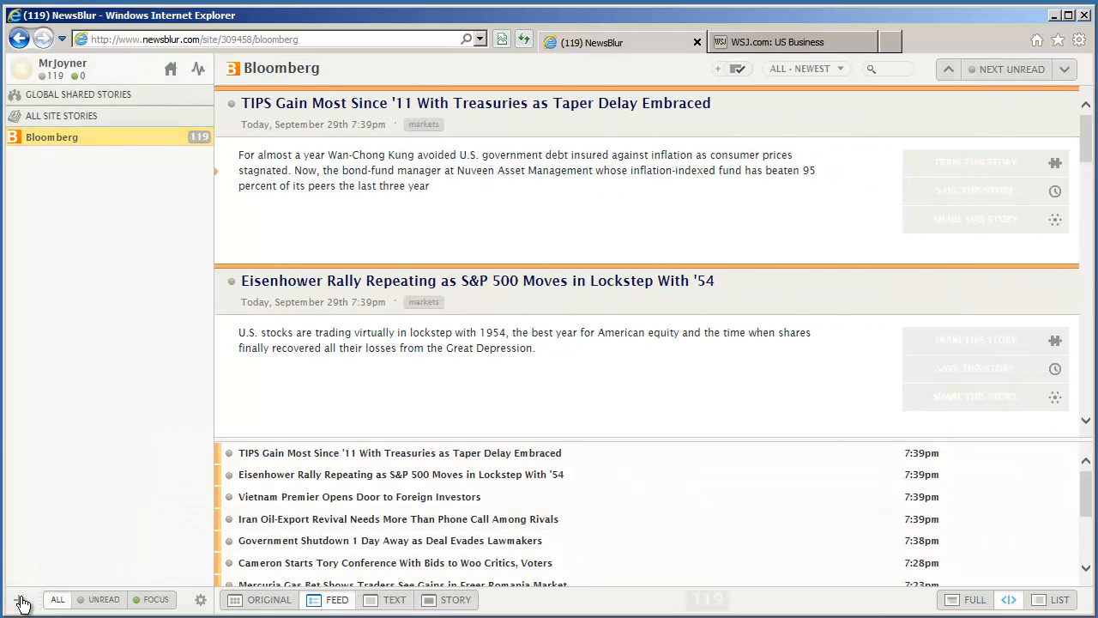
Add 'The Fed Page: Federal' feed by searching 'The fed'
click(15, 599)
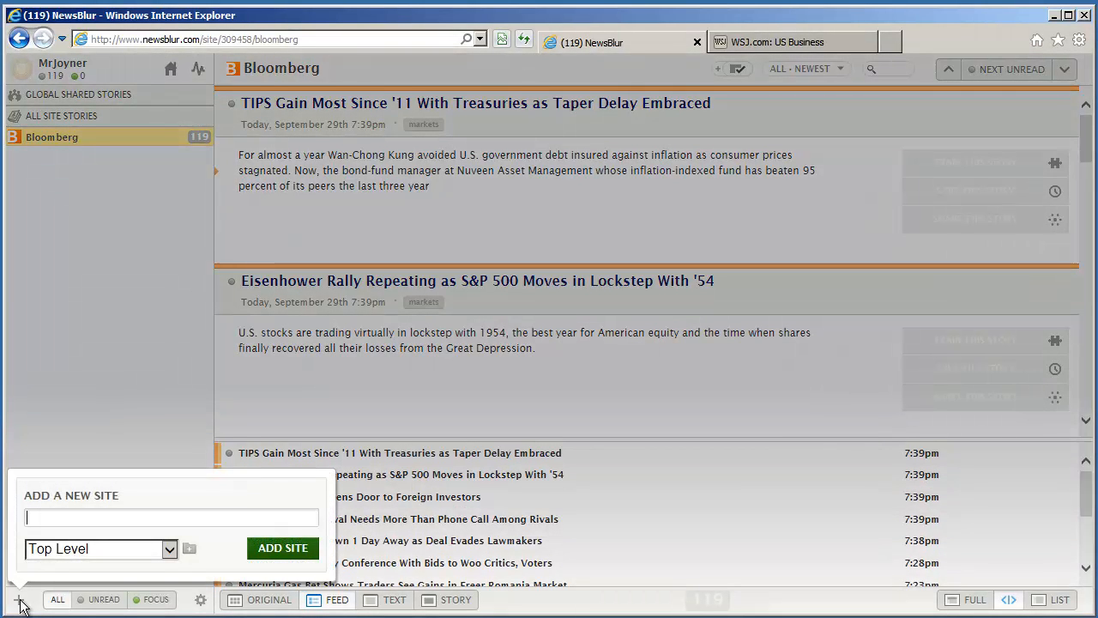
text(The fed)
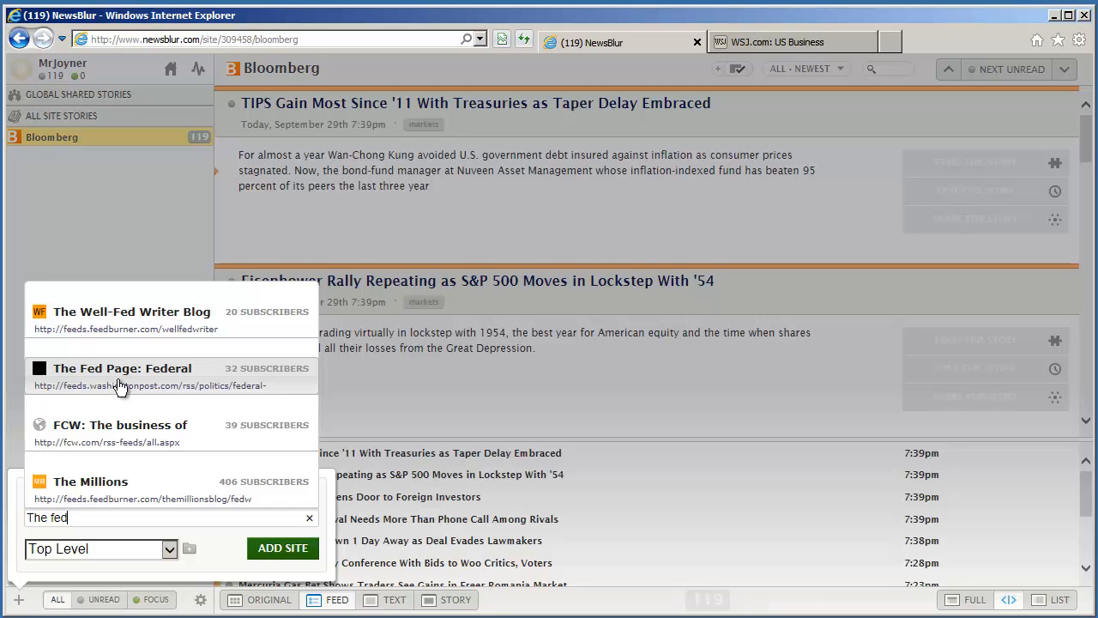
click(121, 376)
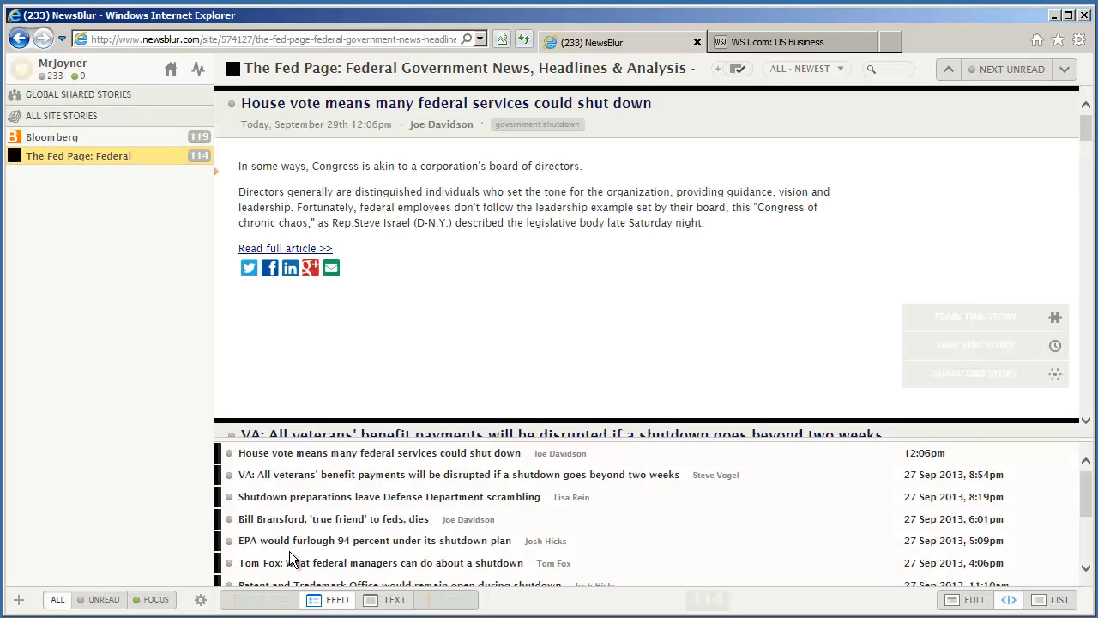
mouse_move(196, 489)
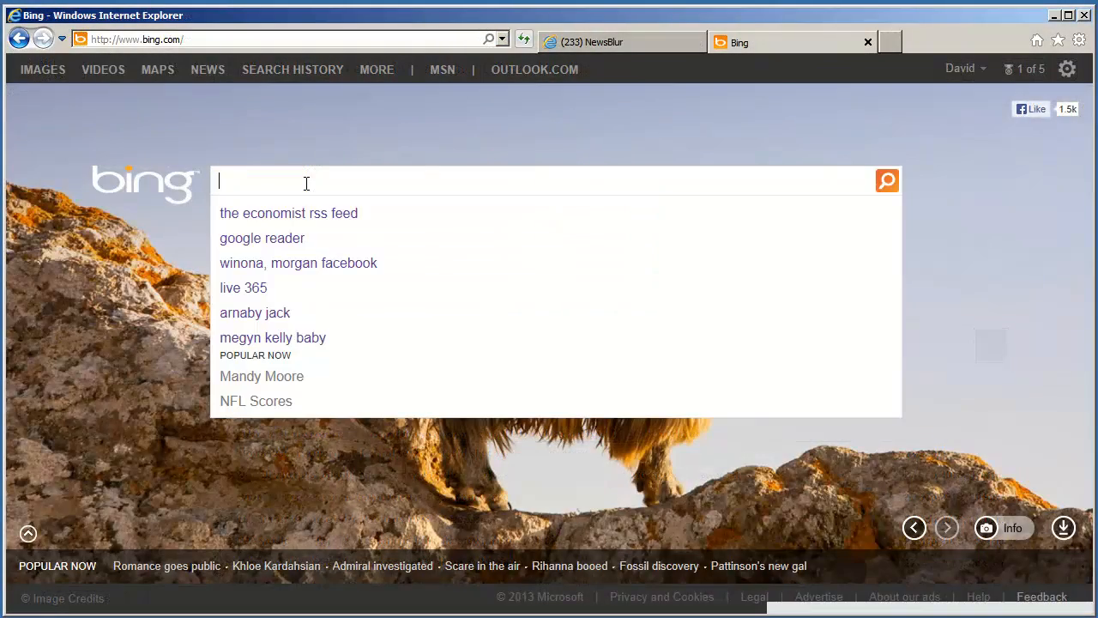
Search Bing for 'the economist rss feed' via the suggestion
text(the economist)
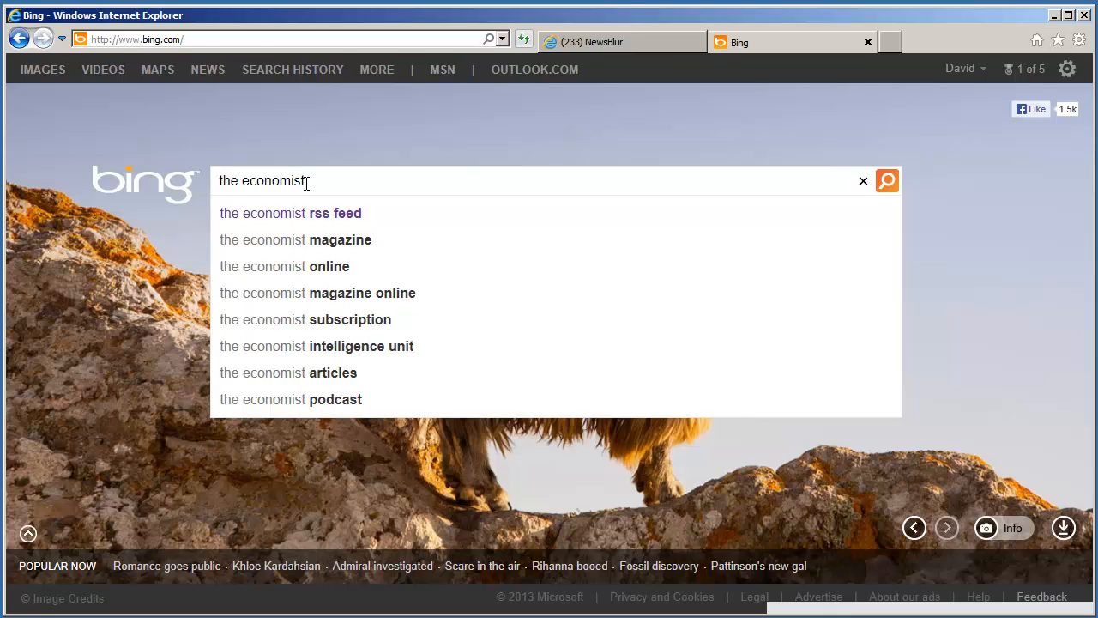
click(290, 213)
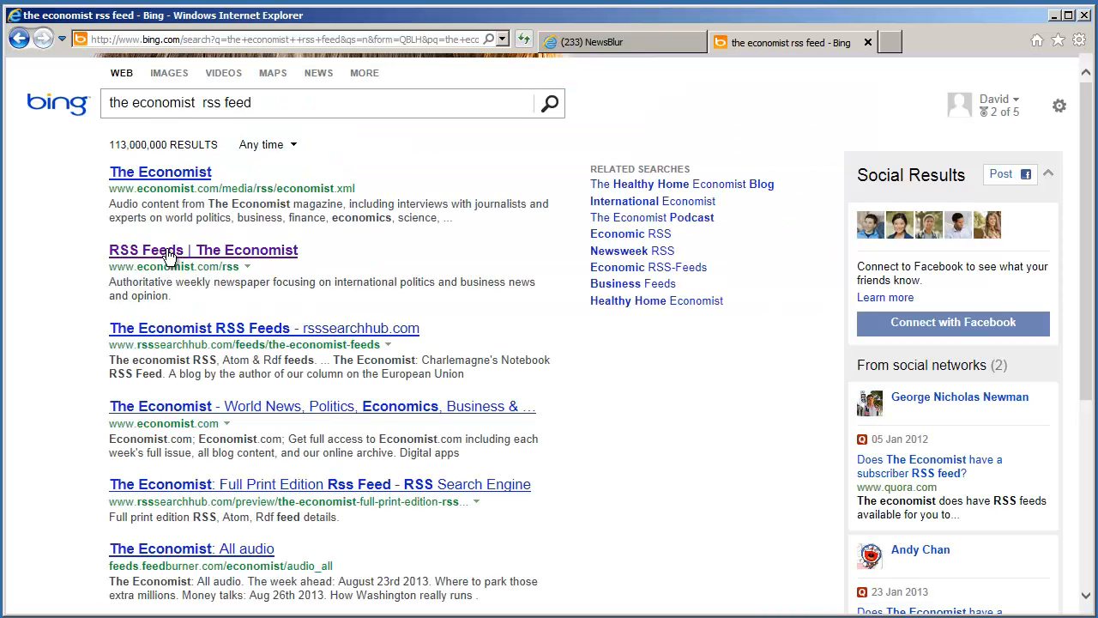
Open The Economist's Business RSS feed and select its web address
click(203, 249)
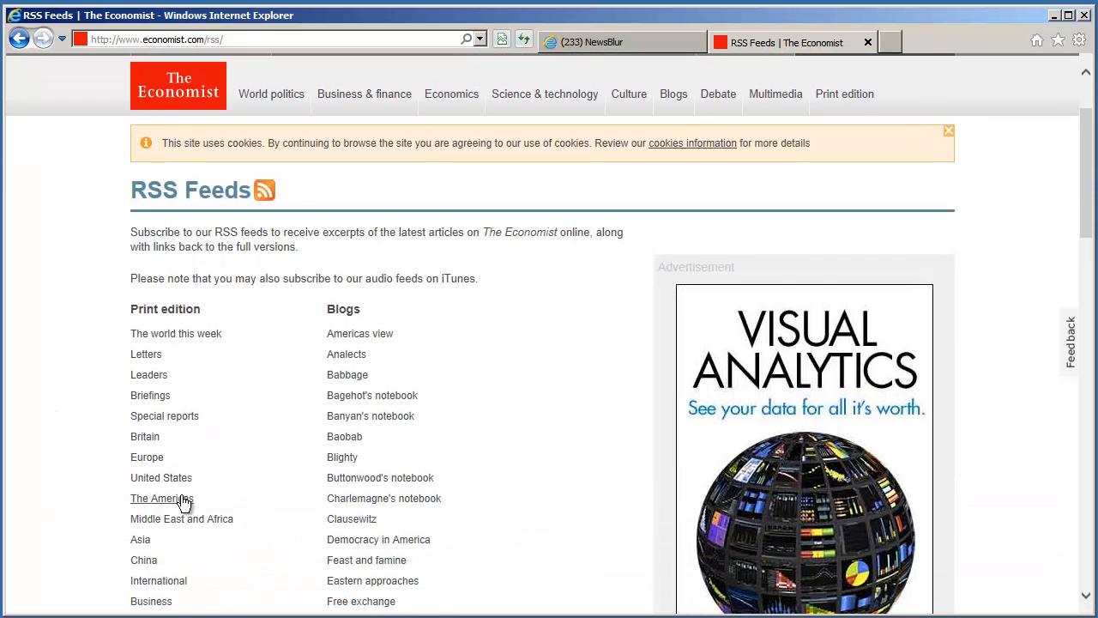
scroll(down, 3)
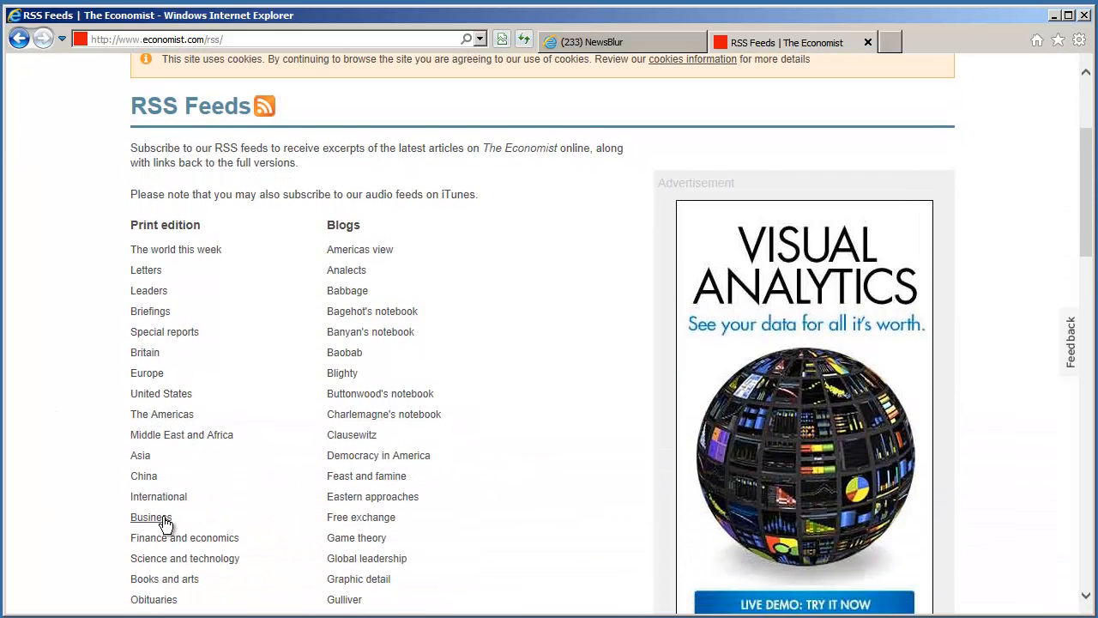
click(152, 517)
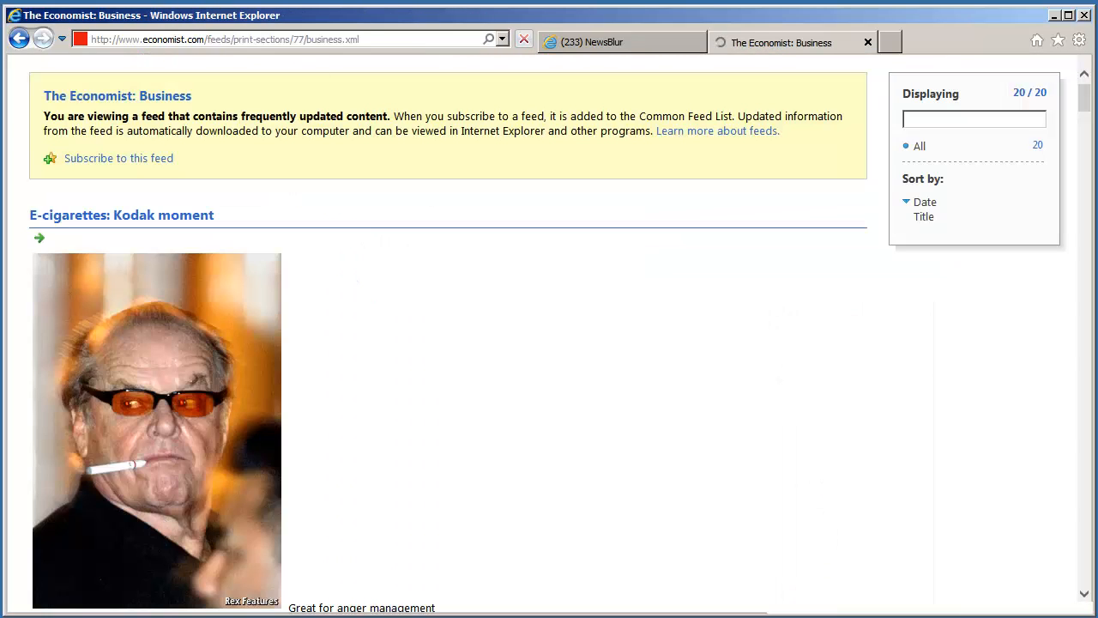
click(224, 38)
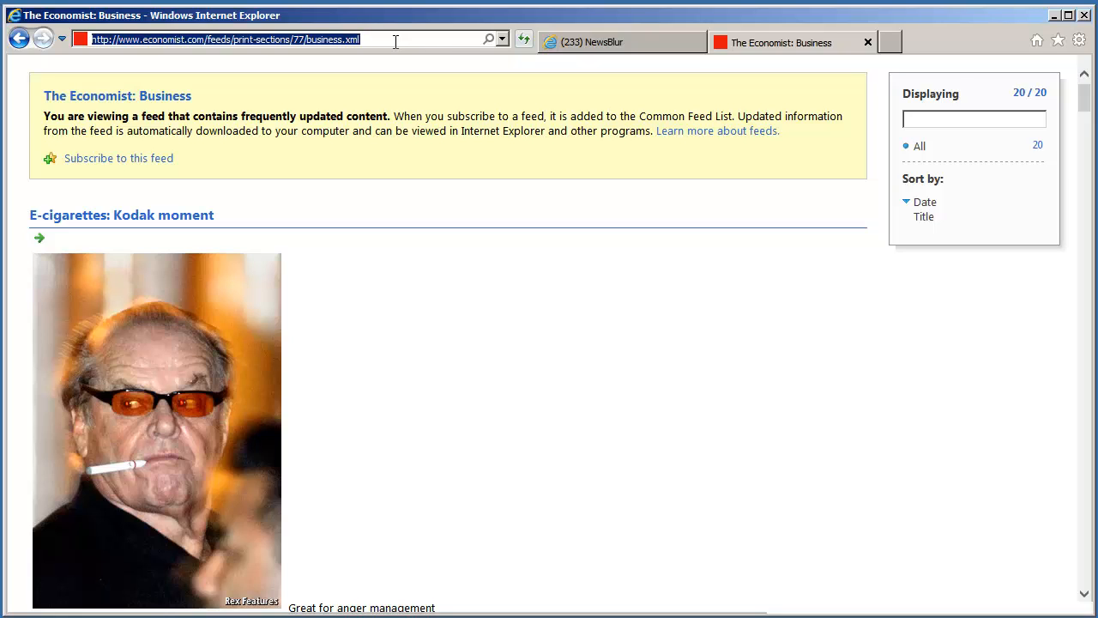
mouse_move(347, 47)
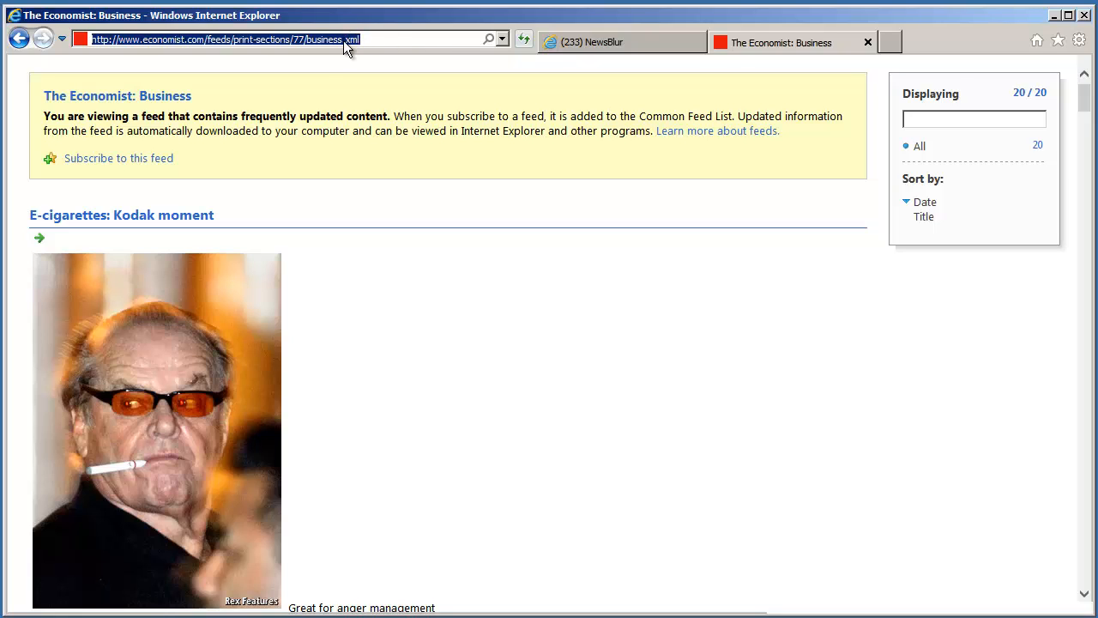
mouse_move(217, 103)
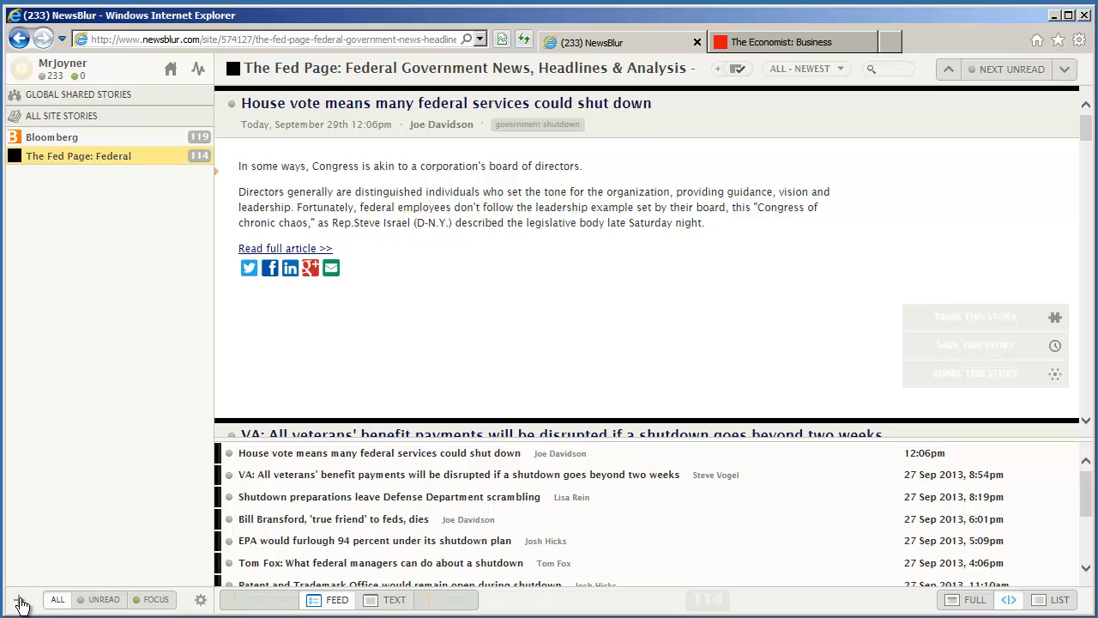
Paste the Economist Business feed URL into Add Site and subscribe at Top Level
click(19, 599)
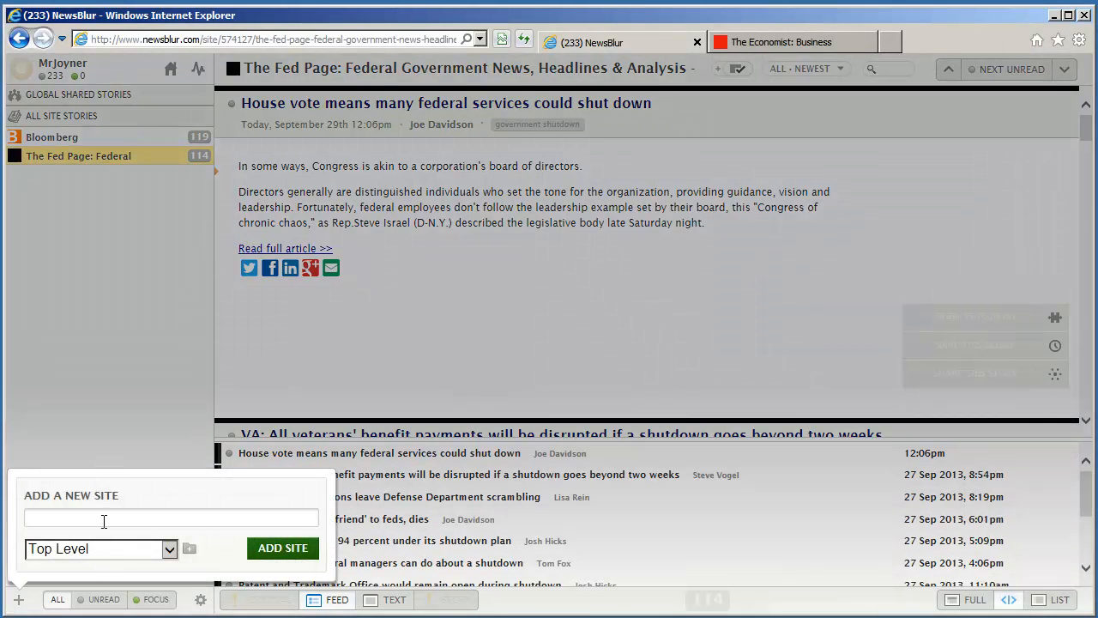
right_click(103, 517)
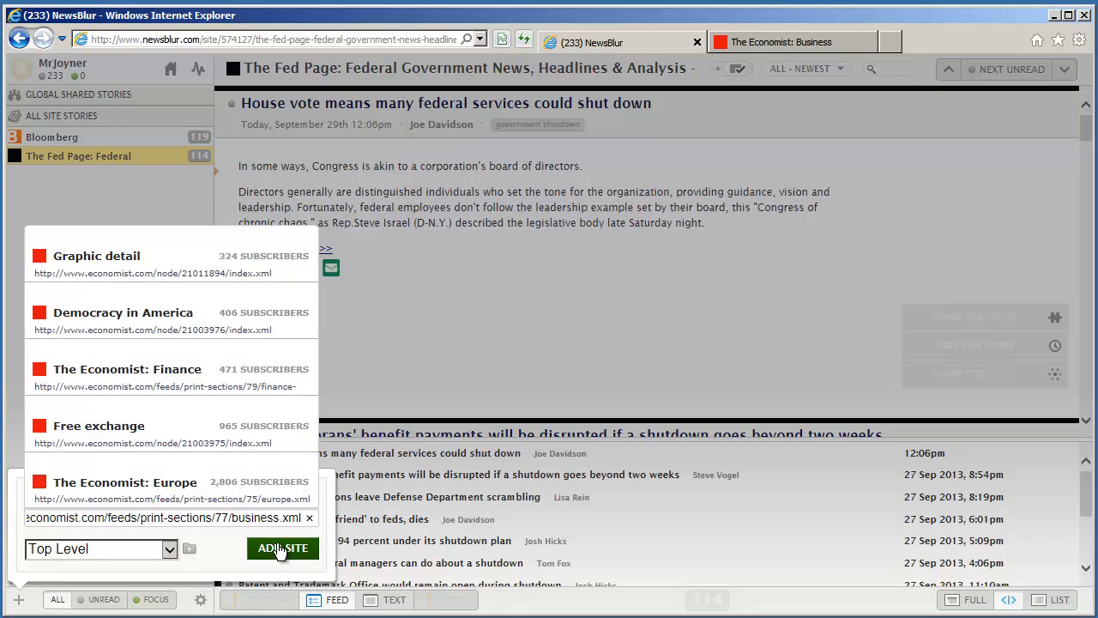
click(283, 548)
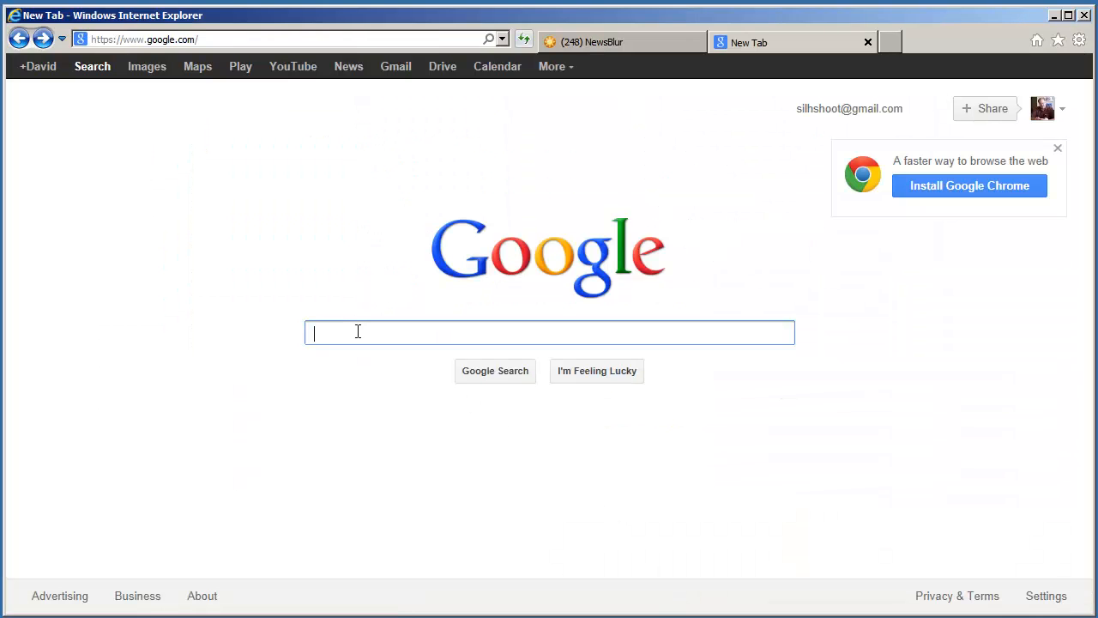
Google 'business rss feeds' and open the Forbes.com RSS Feeds result
text(business rss feeds)
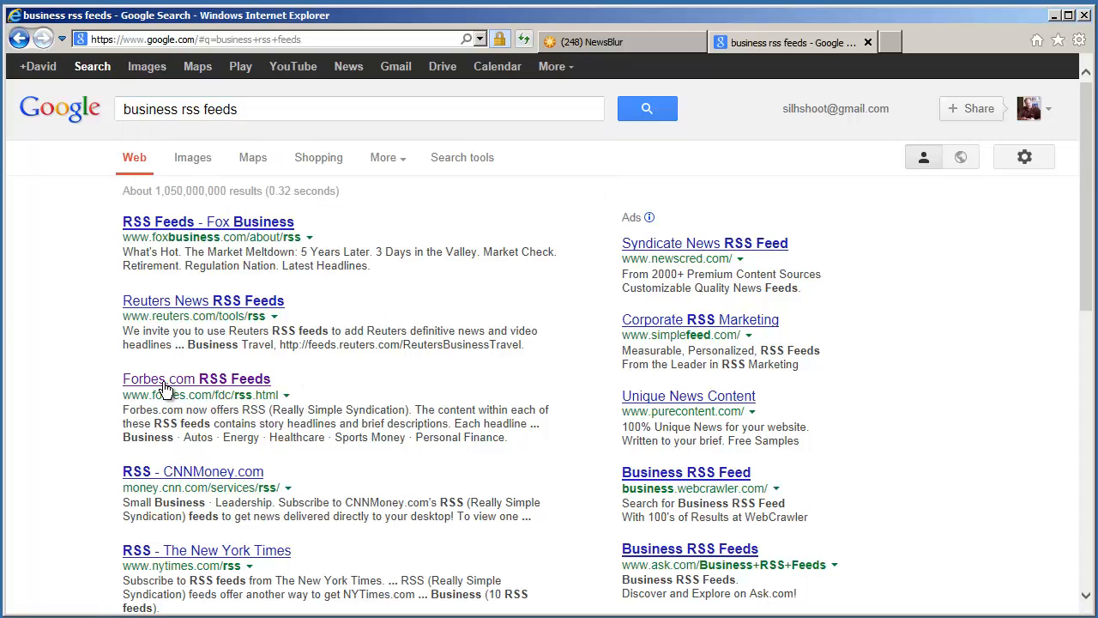
click(197, 378)
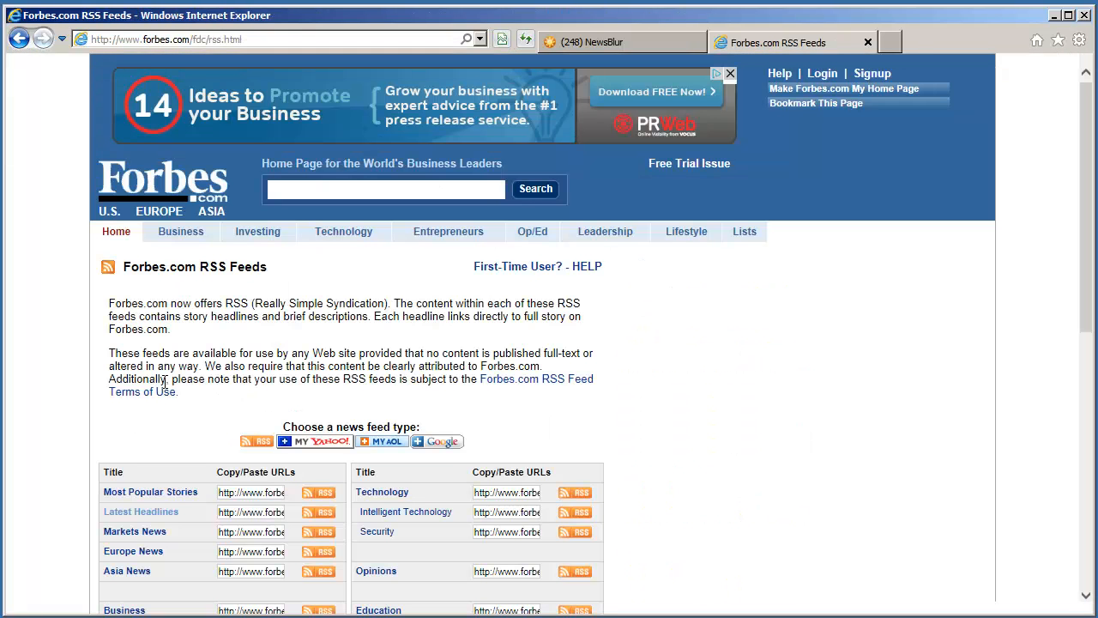
Scroll the Forbes RSS table to the Forbes Real Time feed and return to NewsBlur
scroll(down, 3)
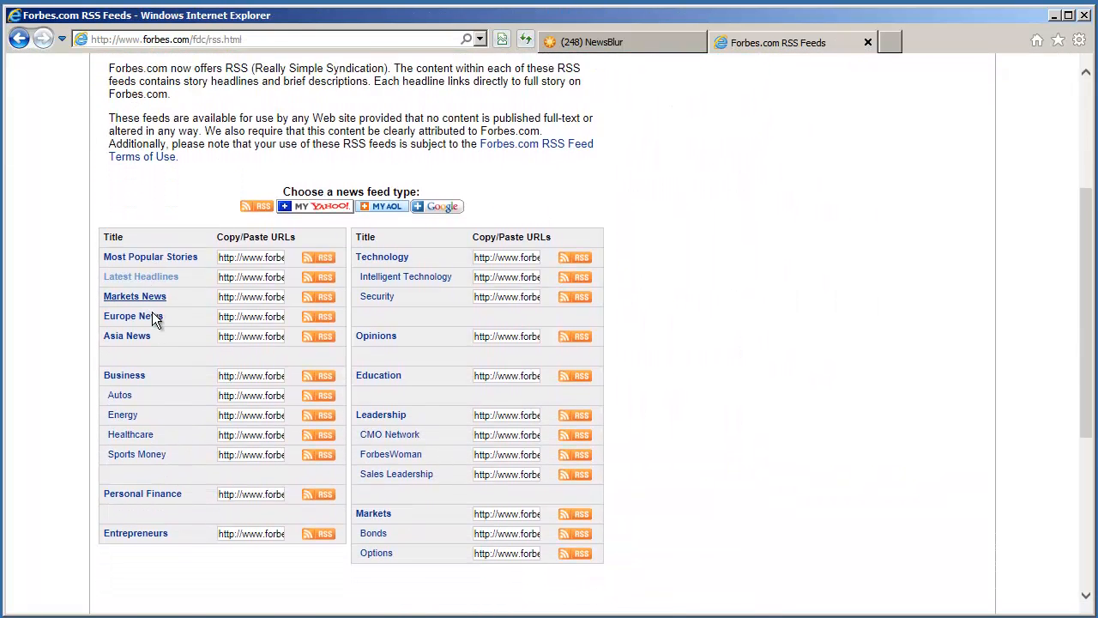
scroll(down, 3)
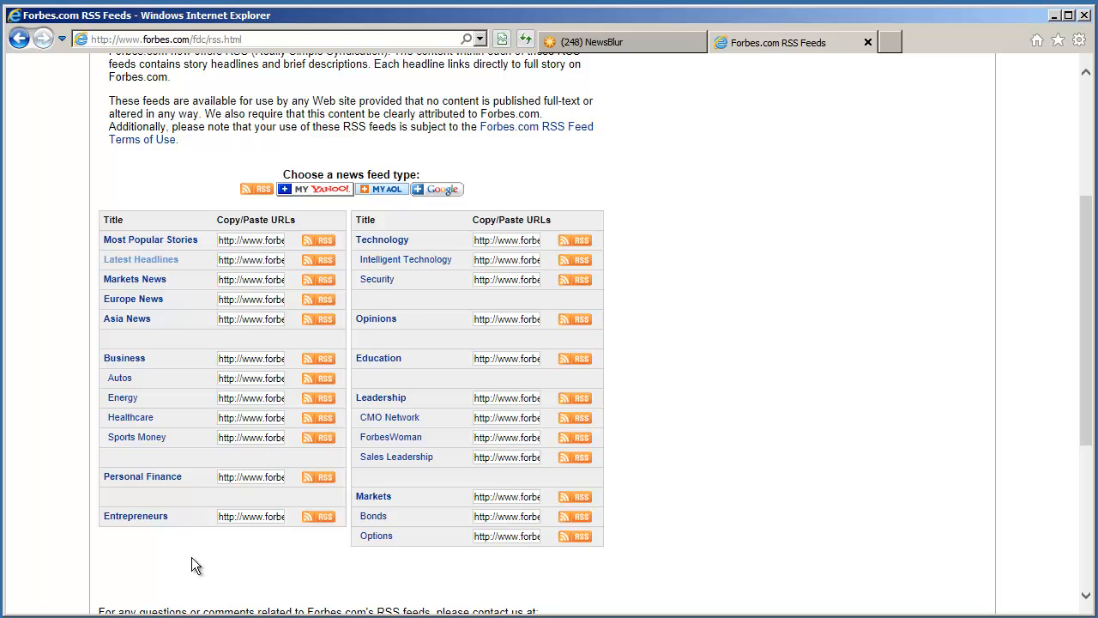
mouse_move(131, 571)
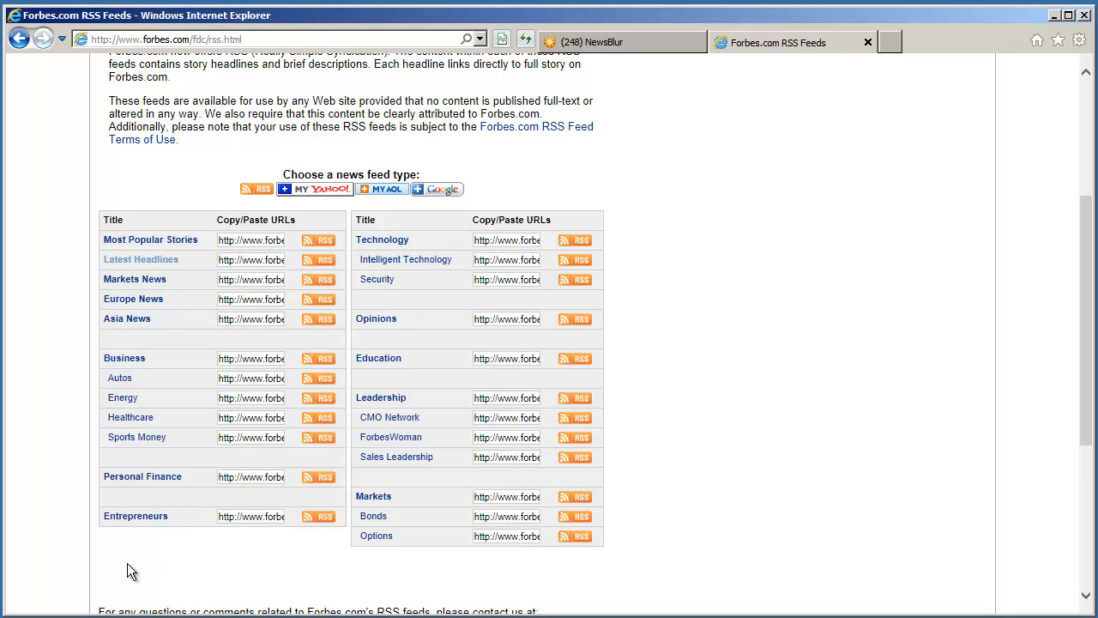
mouse_move(333, 267)
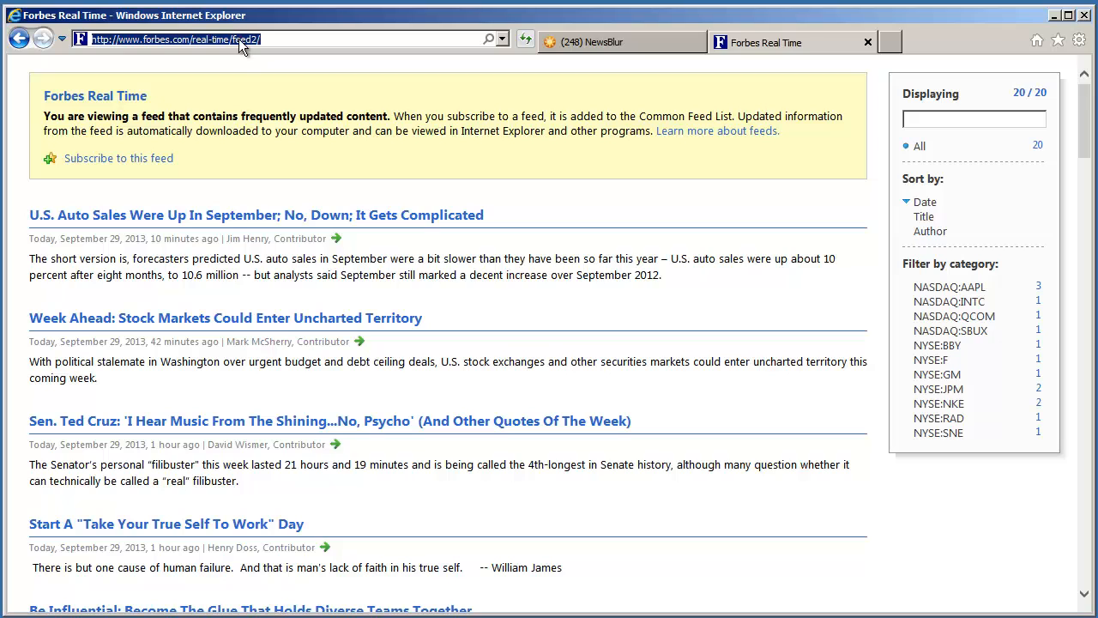
mouse_move(110, 92)
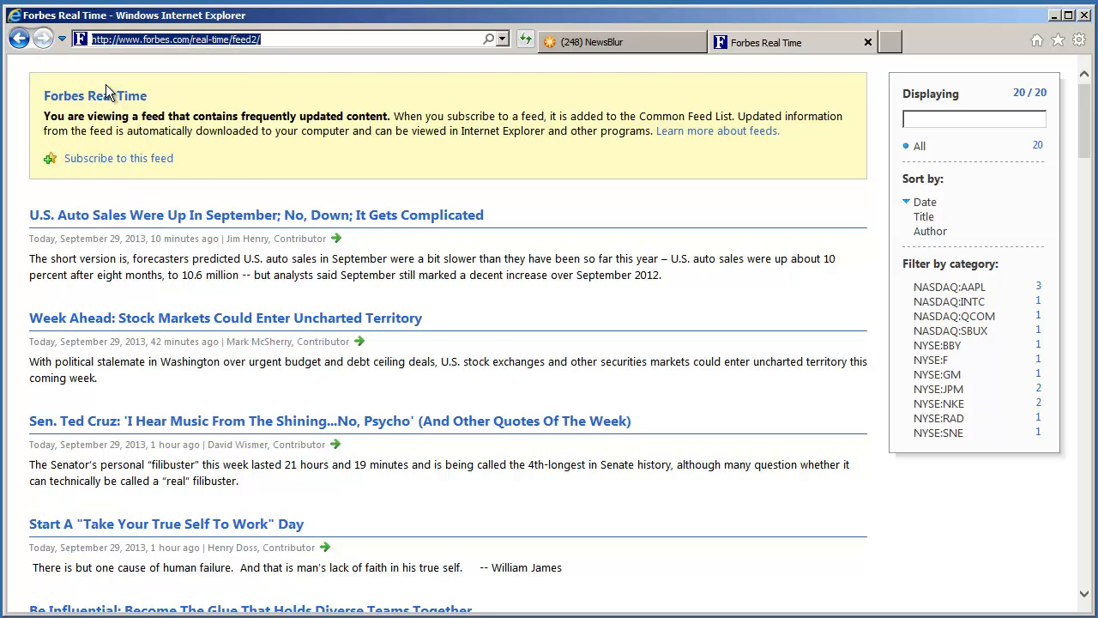
click(618, 42)
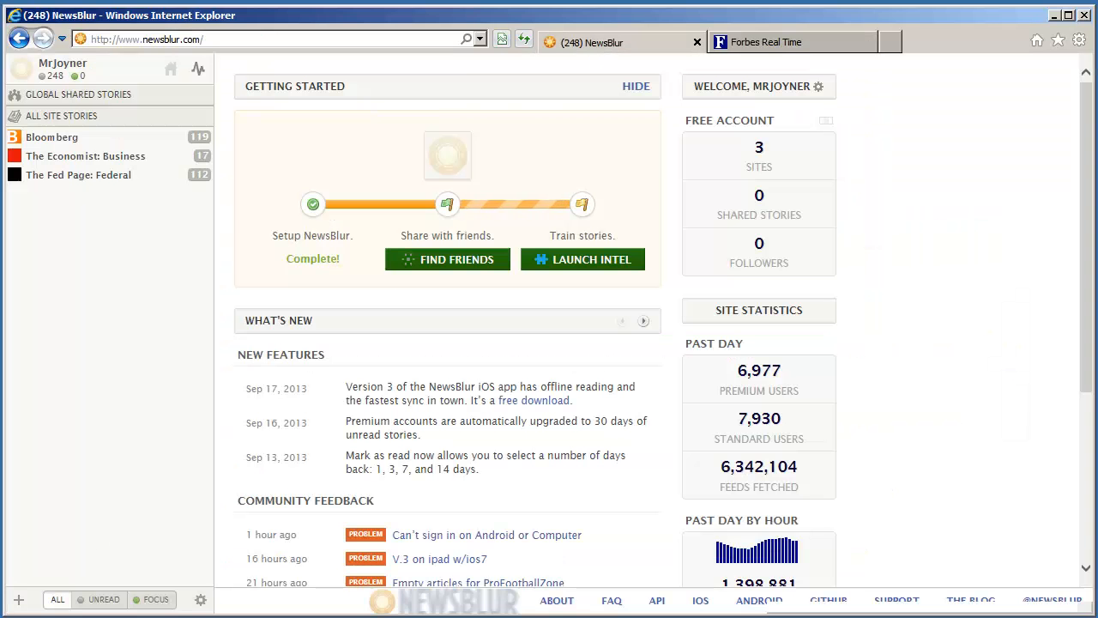
Add the Forbes Real Time feed URL as a top-level NewsBlur subscription
click(19, 599)
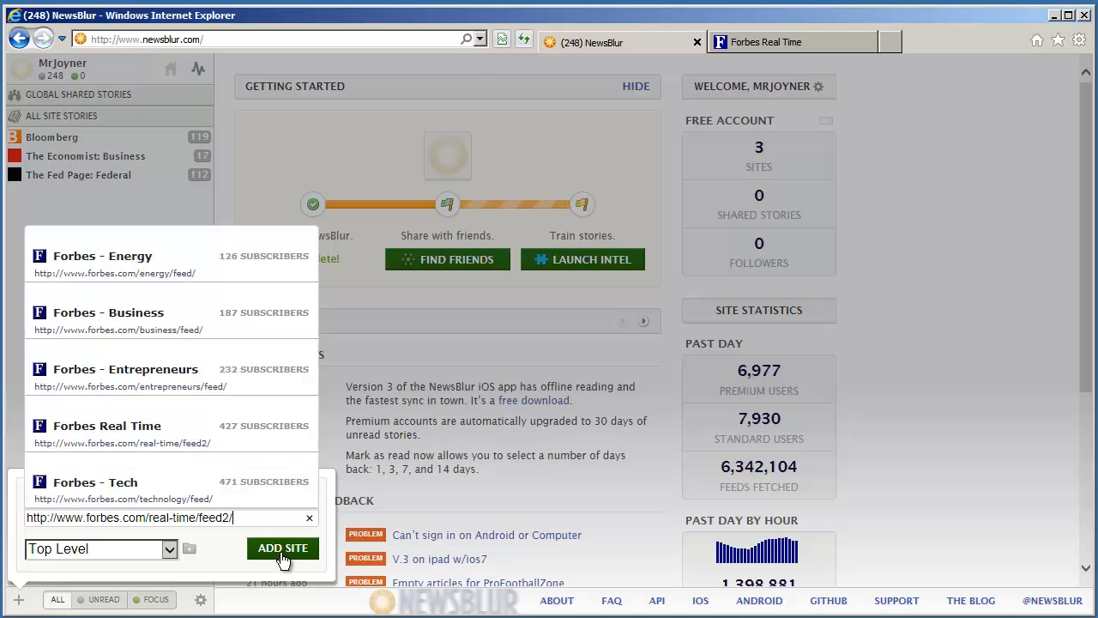
click(282, 547)
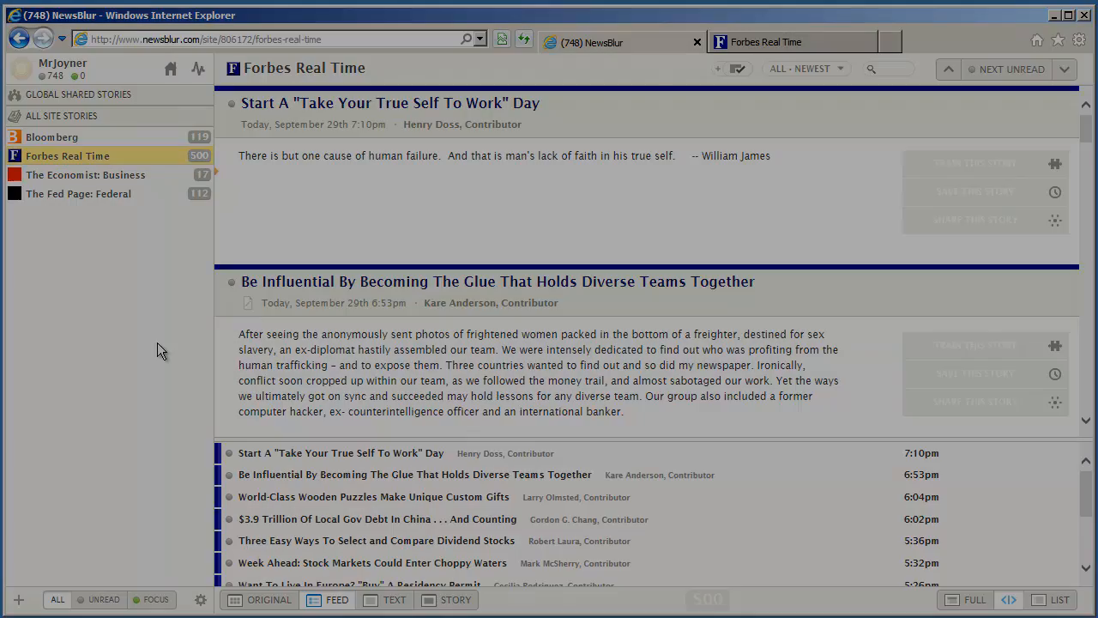
Show Bloomberg's stories, then switch to All Site Stories combining every feed
click(51, 137)
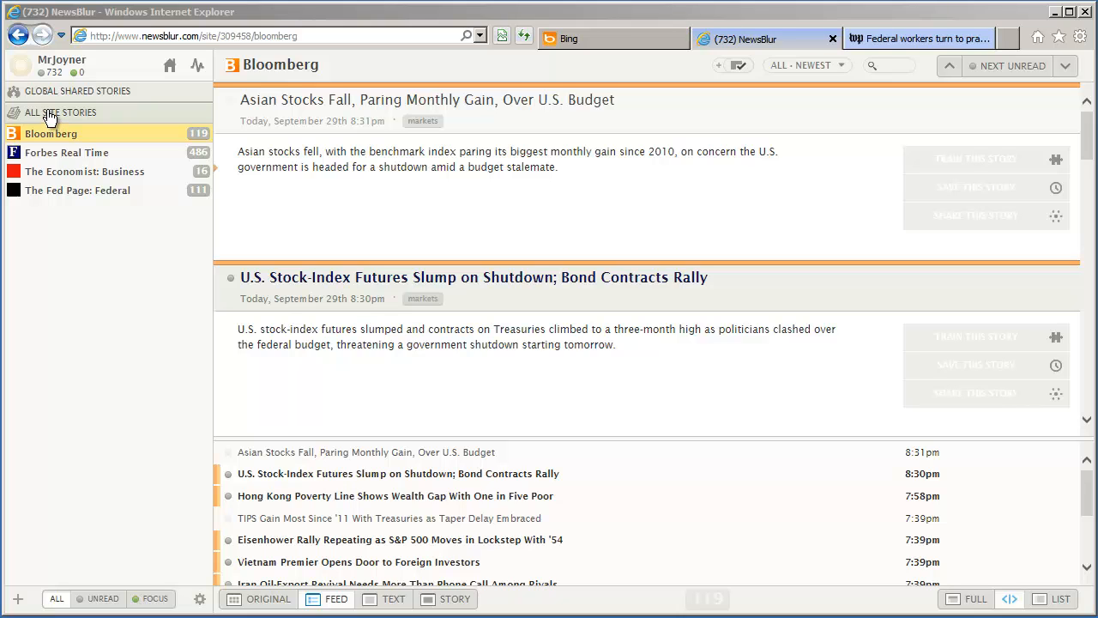
click(61, 112)
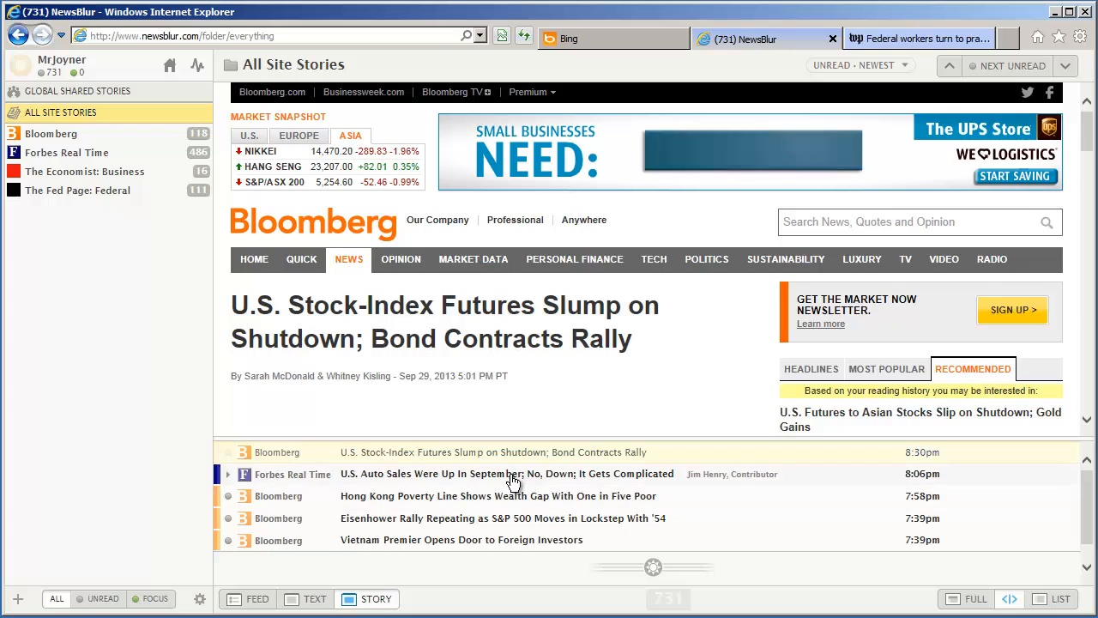
Read the Forbes auto sales story
click(509, 474)
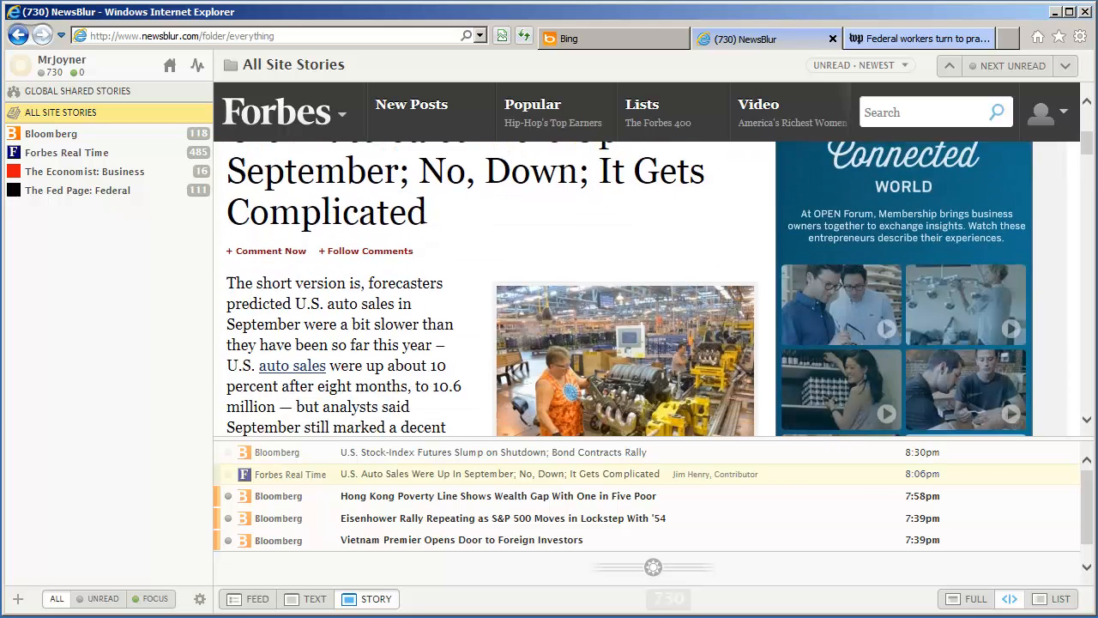
scroll(down, 3)
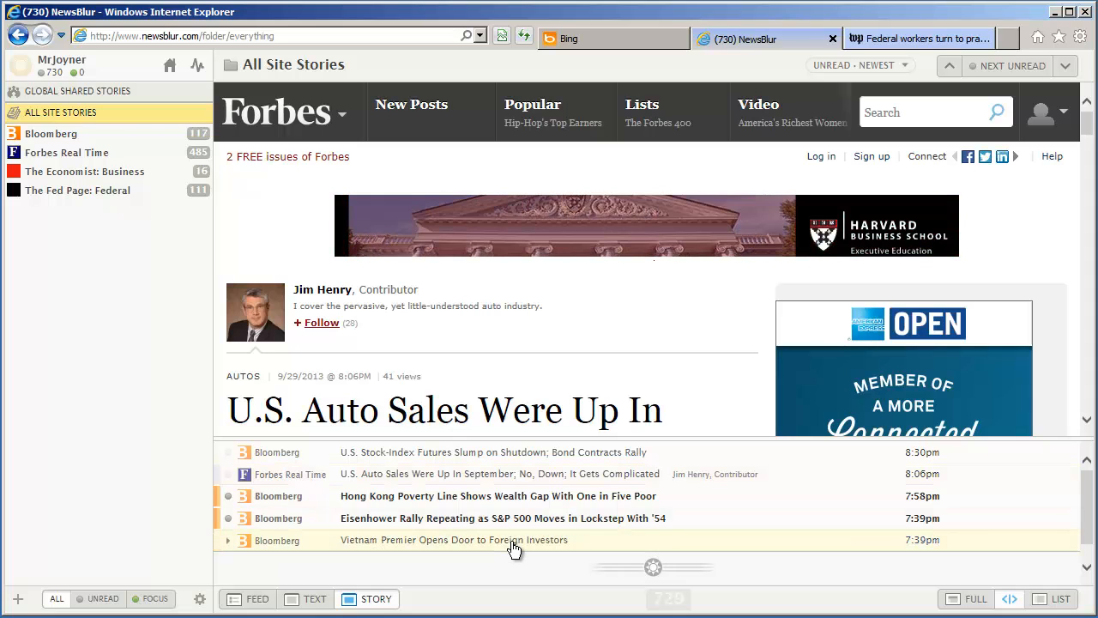
Read the Bloomberg Vietnam Premier foreign investors story, then view NewsBlur's Google Play listing
click(453, 540)
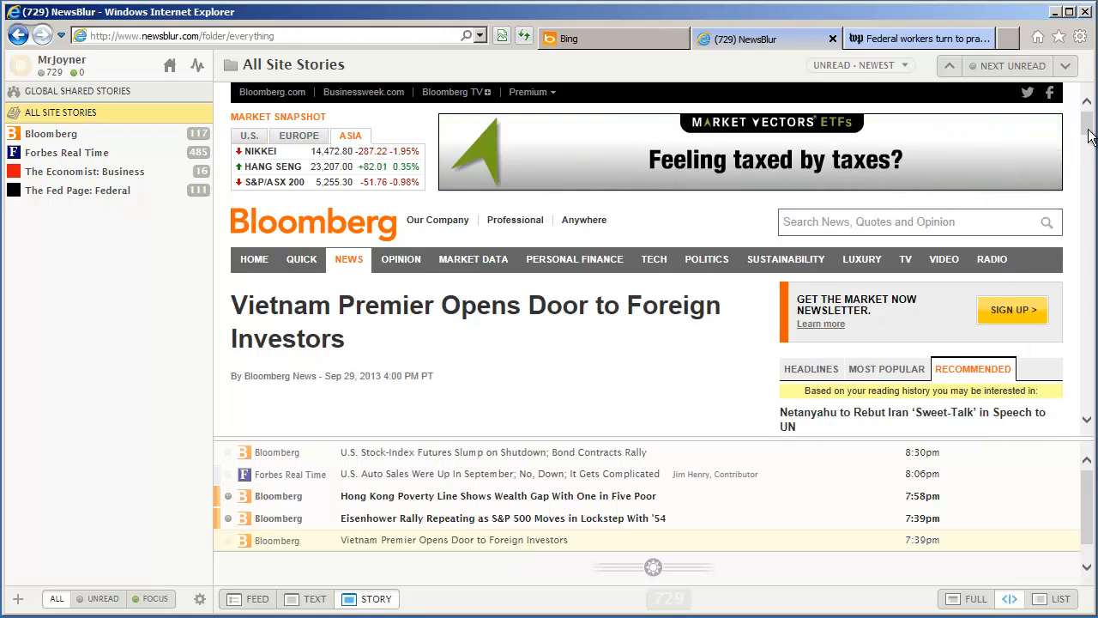
scroll(down, 3)
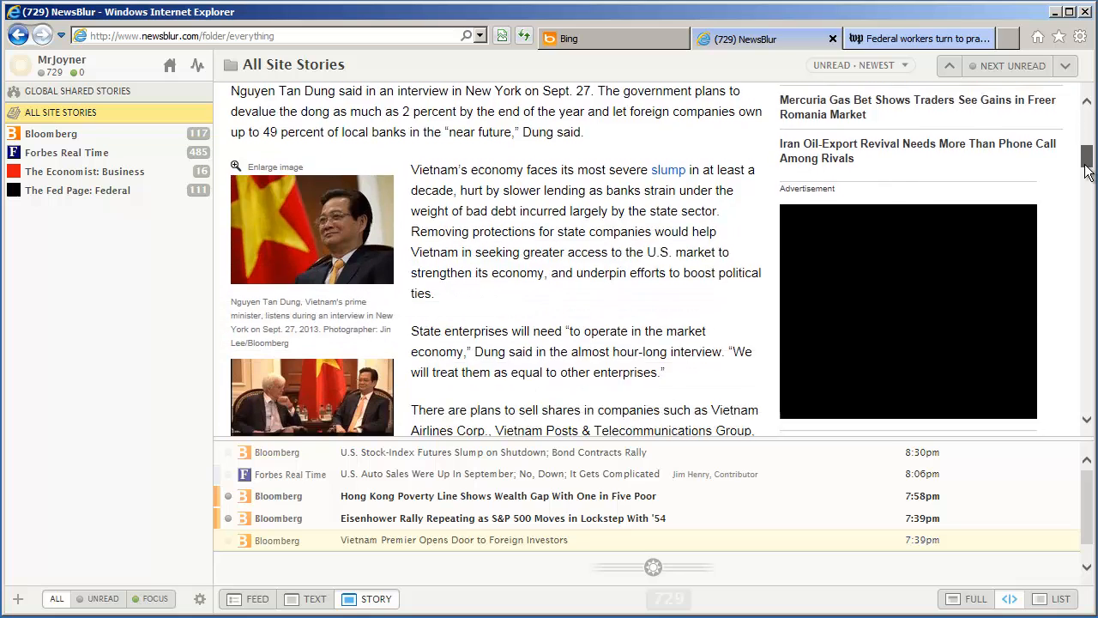
scroll(down, 3)
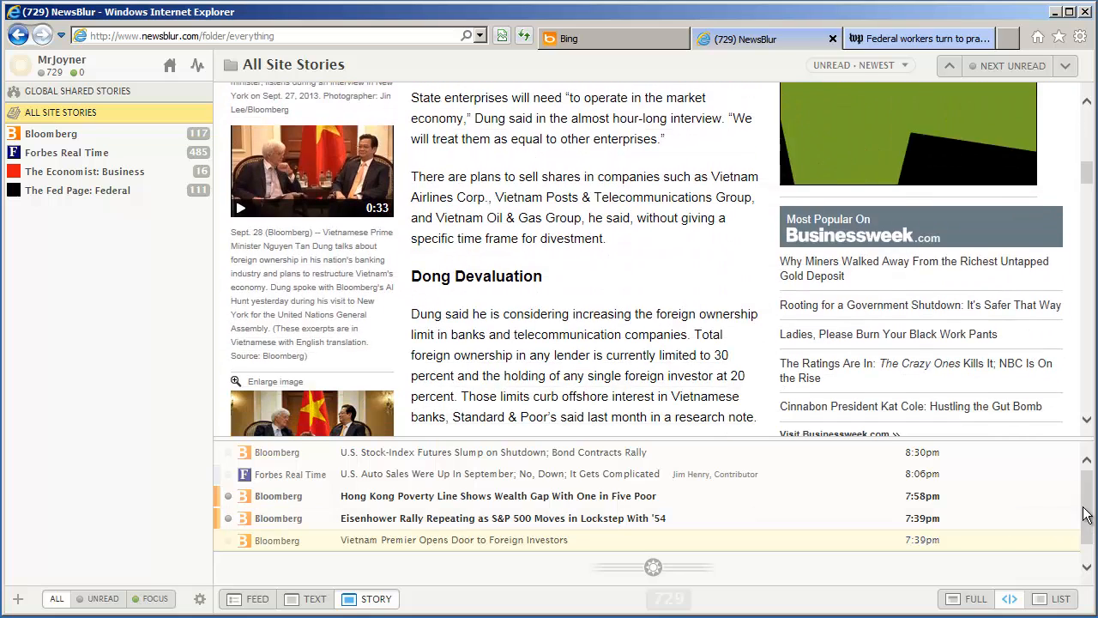
scroll(down, 3)
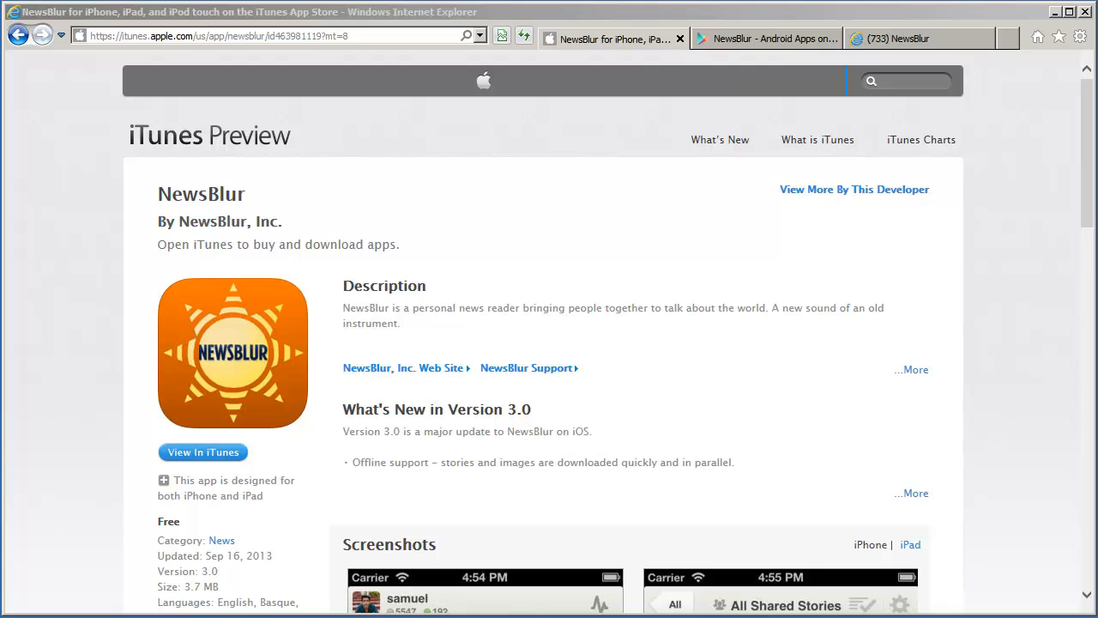
click(764, 38)
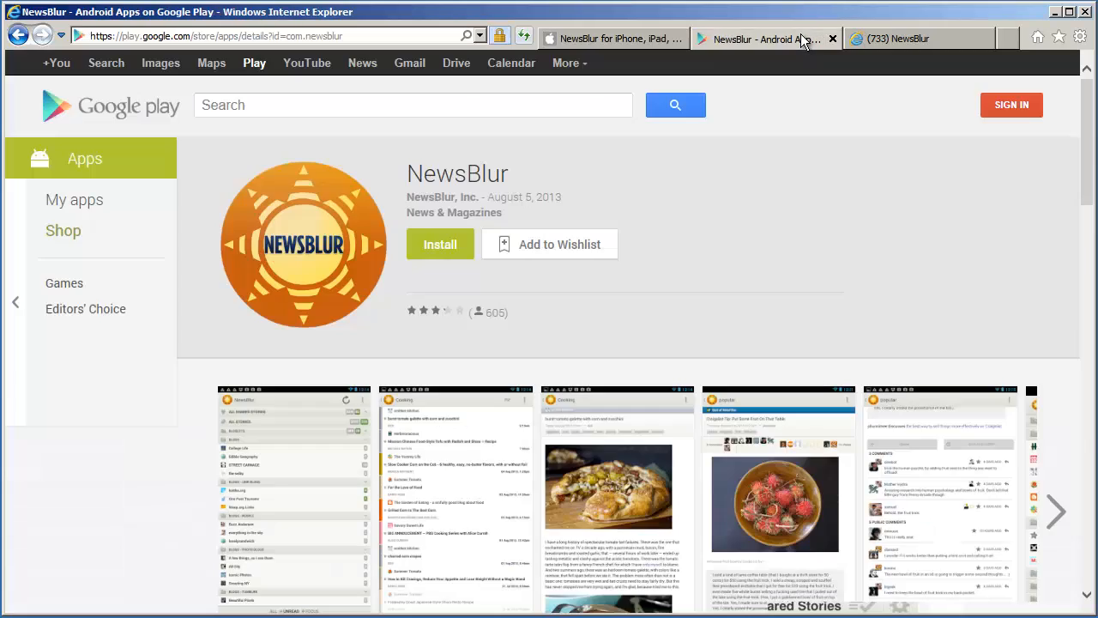